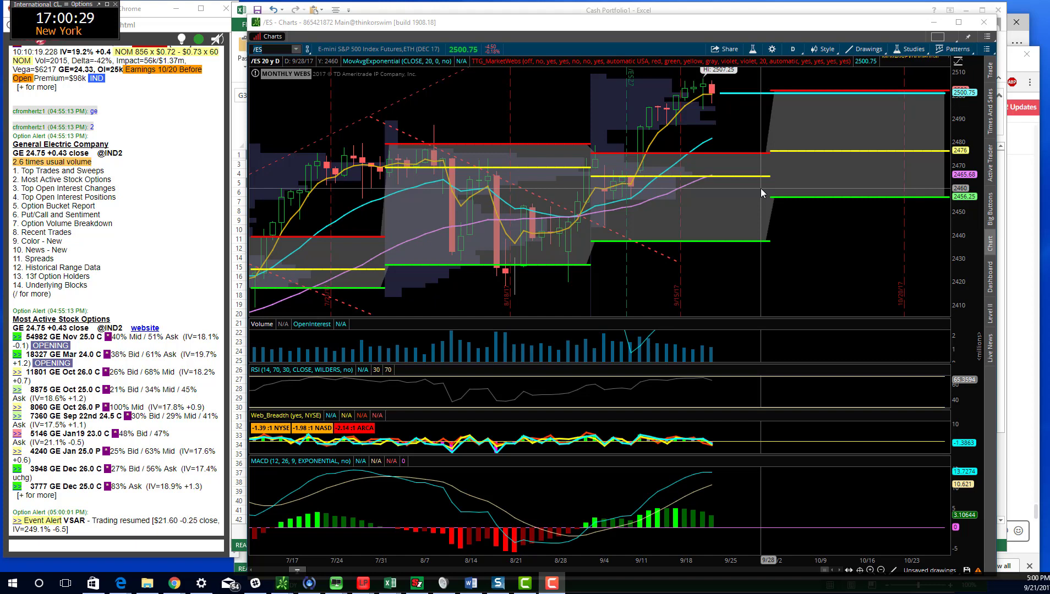
pyautogui.moveTo(533, 148)
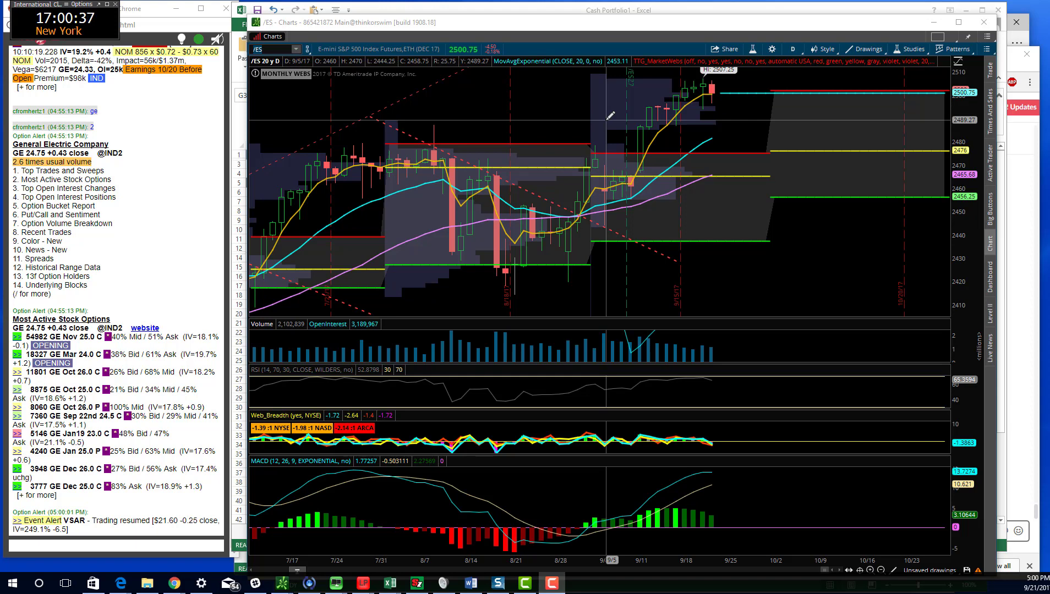
pyautogui.moveTo(713, 86)
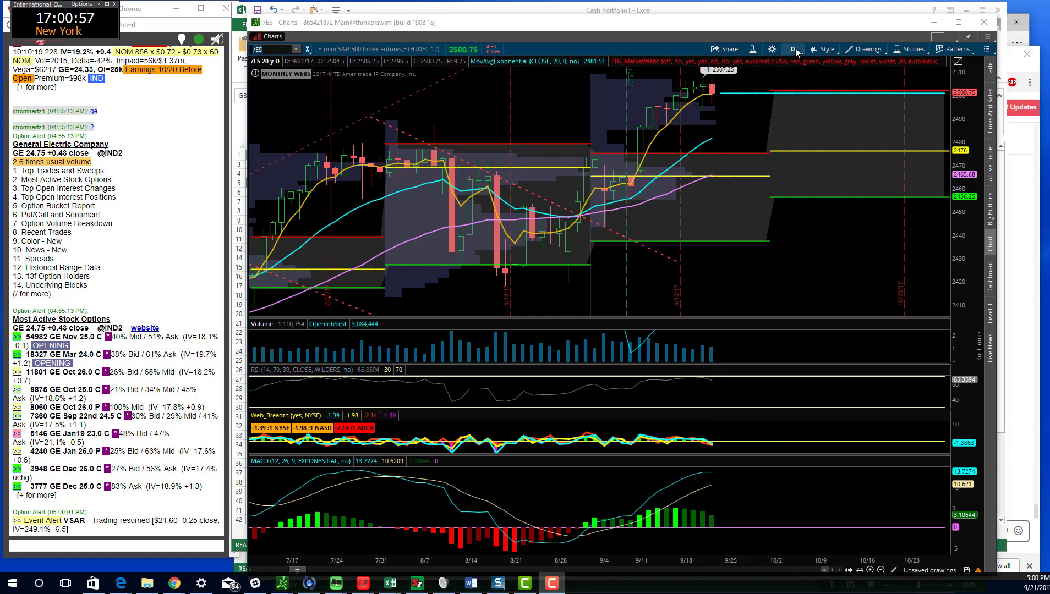
# Step: Show /ES on a 20-day 5-minute intraday view, then load /NQ on the same setup
pyautogui.click(792, 49)
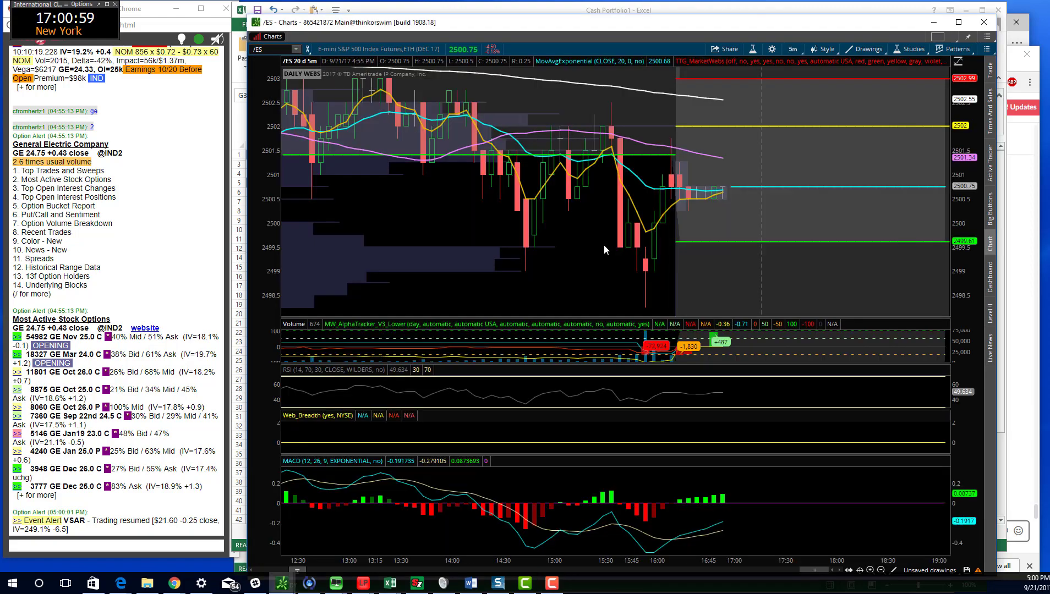
pyautogui.click(883, 571)
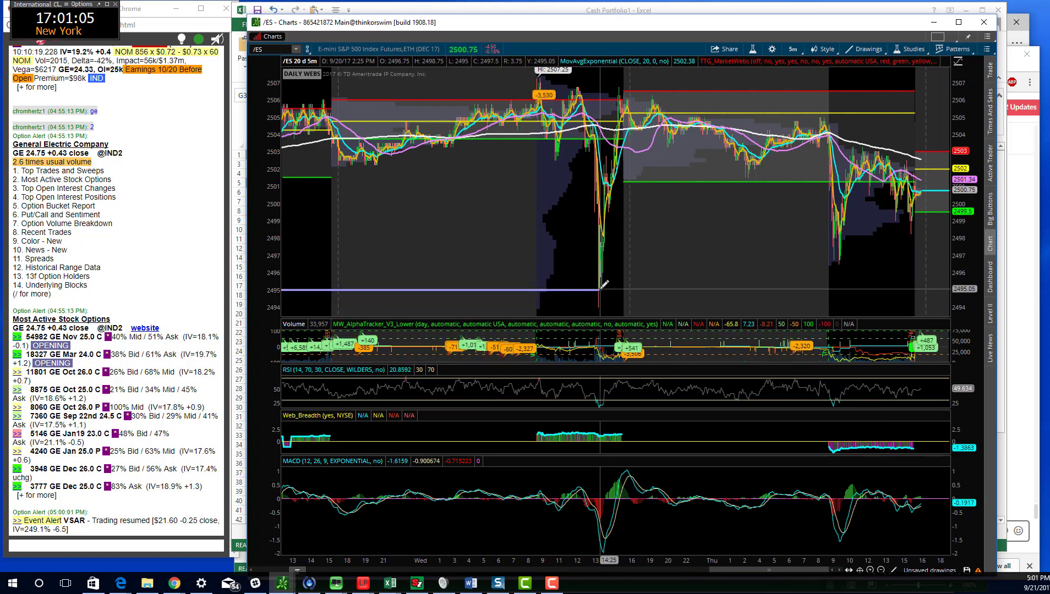
pyautogui.moveTo(594, 287)
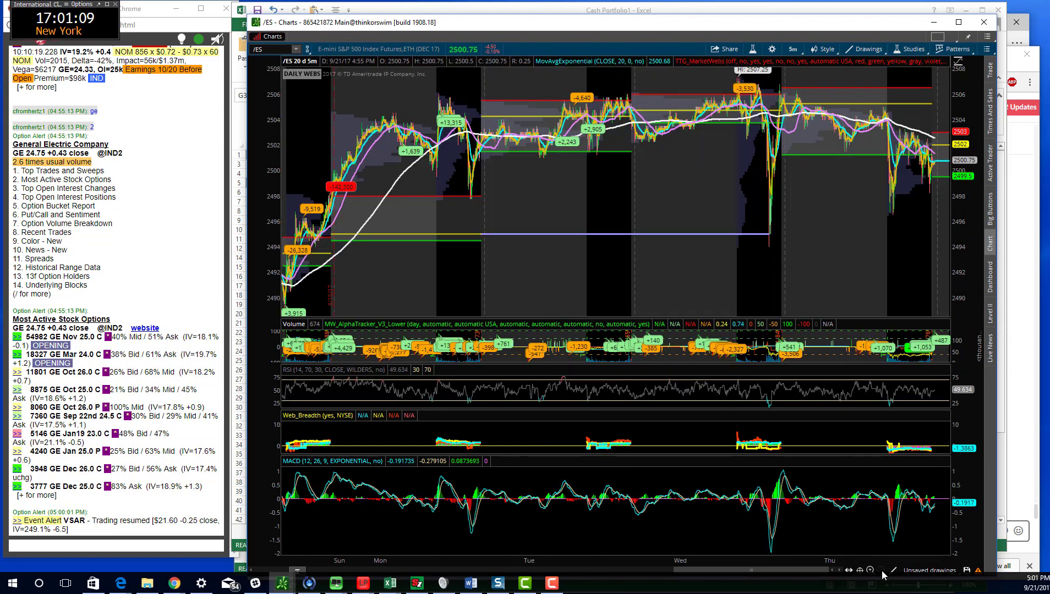
pyautogui.moveTo(753, 214)
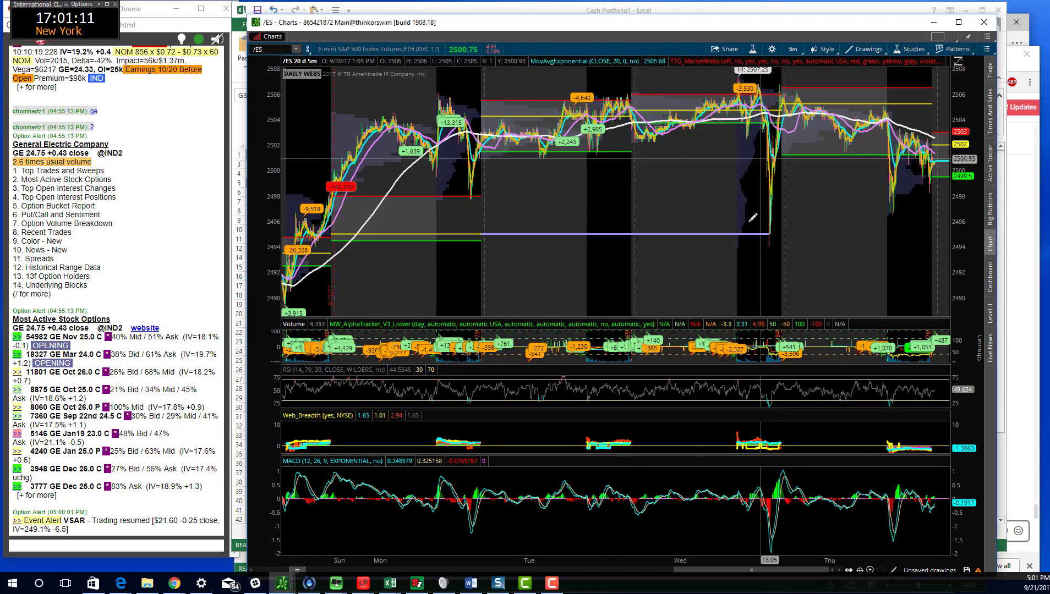
pyautogui.moveTo(790, 469)
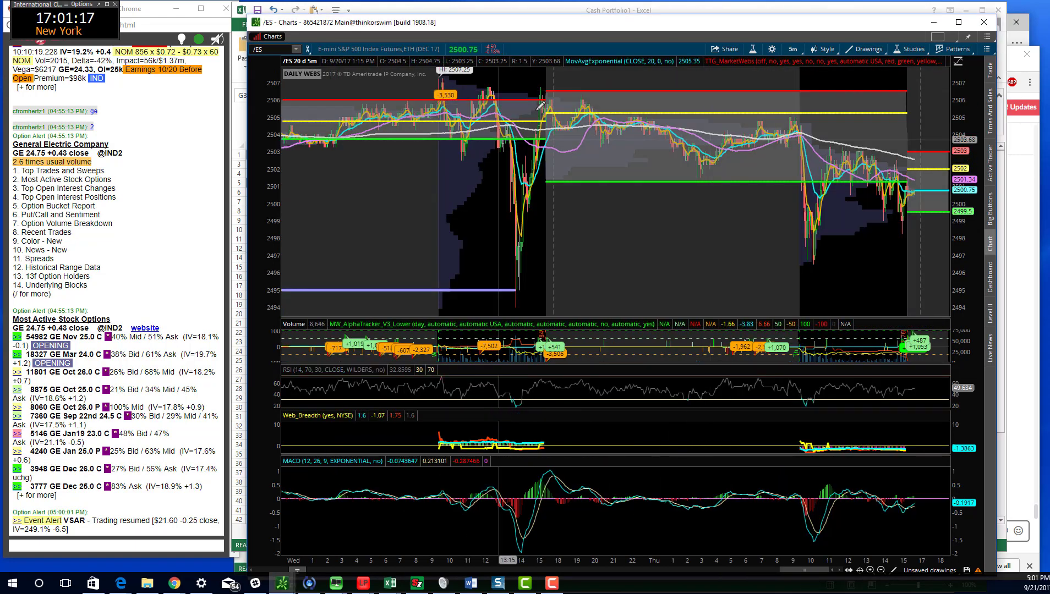
pyautogui.moveTo(541, 101)
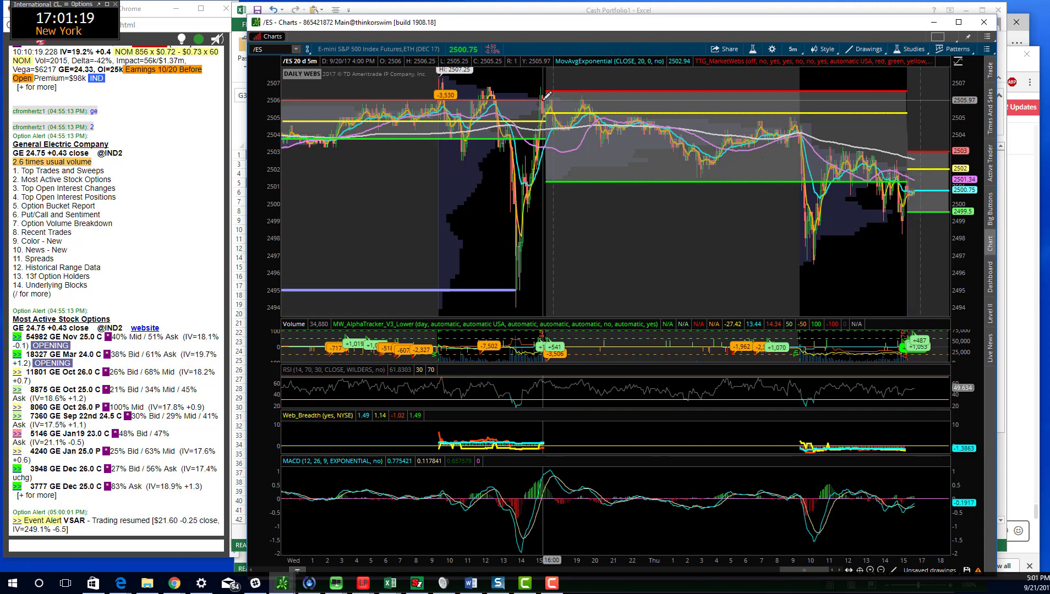
pyautogui.moveTo(729, 124)
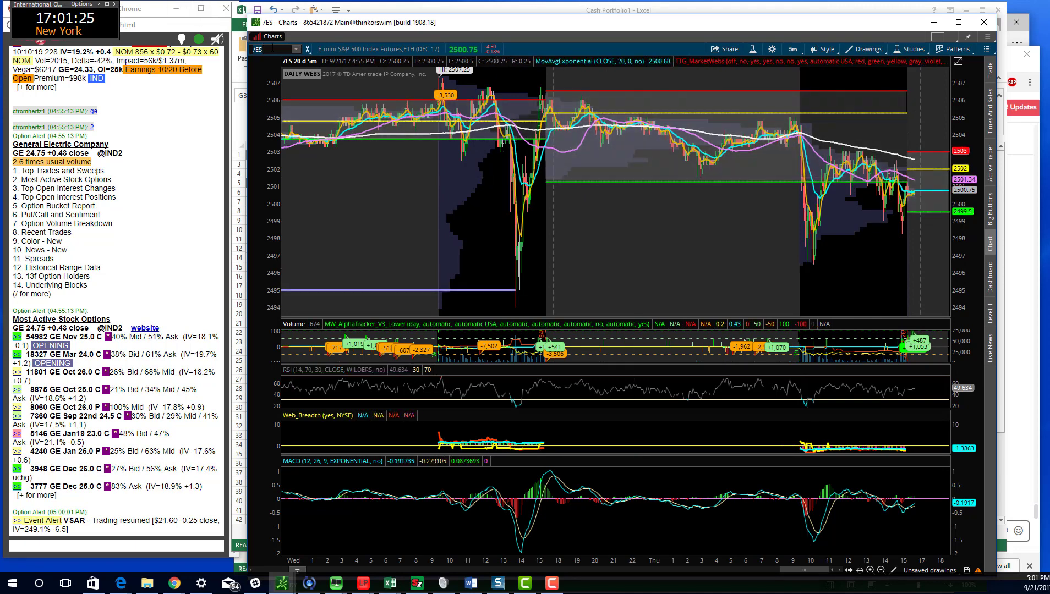
pyautogui.click(274, 49)
pyautogui.write('/NQ')
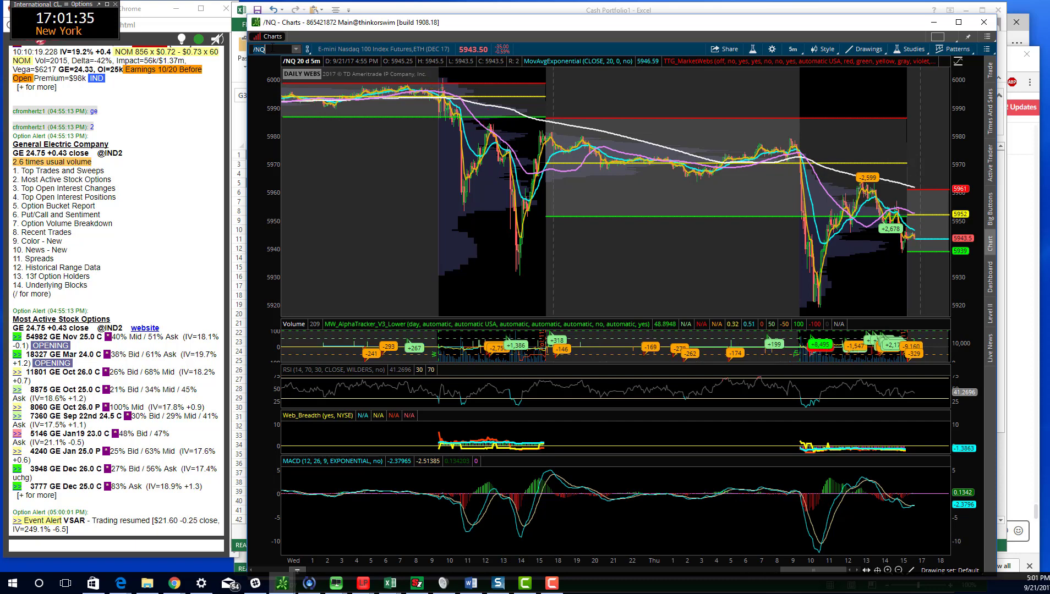
pyautogui.moveTo(811, 281)
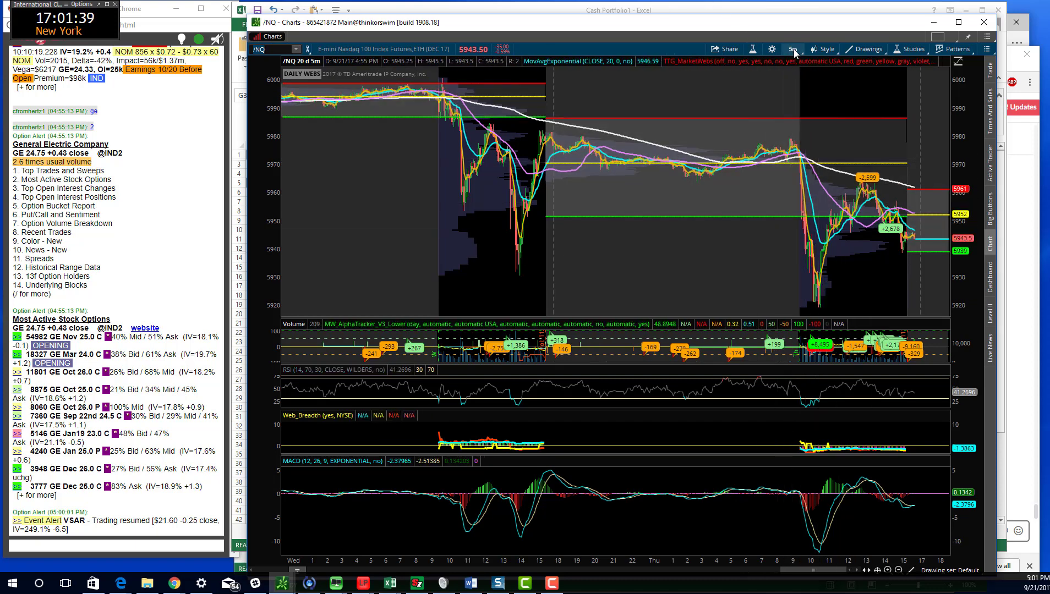
# Step: Show the /NQ chart as one year of daily bars (1 Y : D)
pyautogui.click(793, 49)
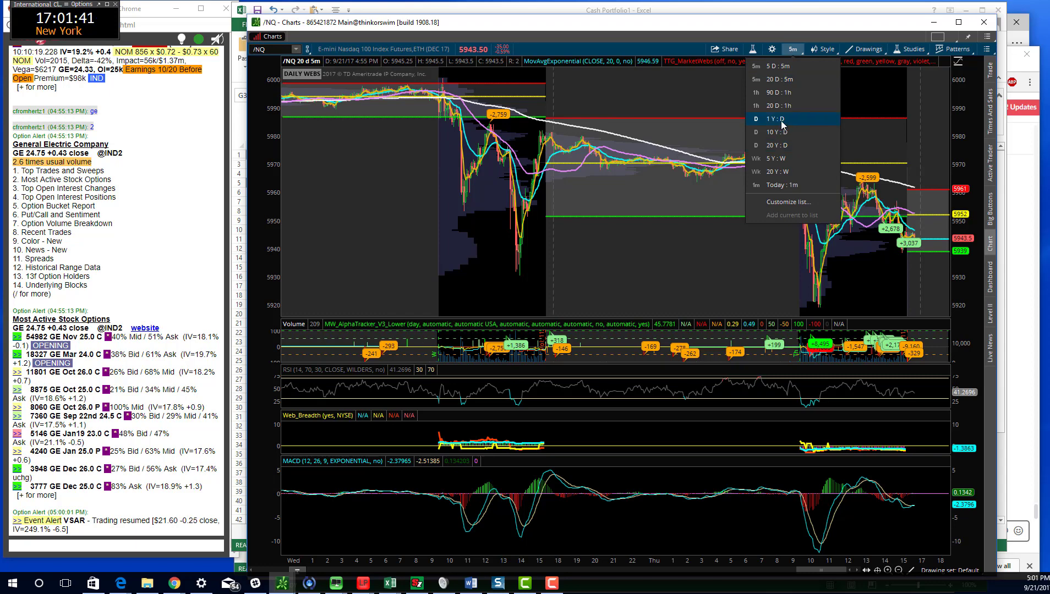
pyautogui.click(774, 119)
pyautogui.write('QQQ')
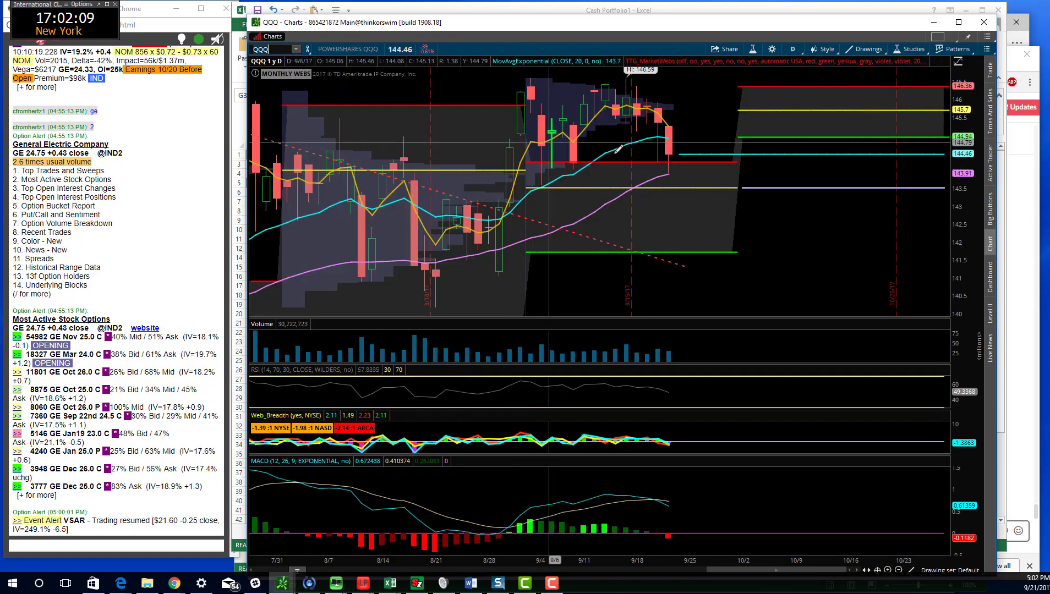
pyautogui.moveTo(626, 155)
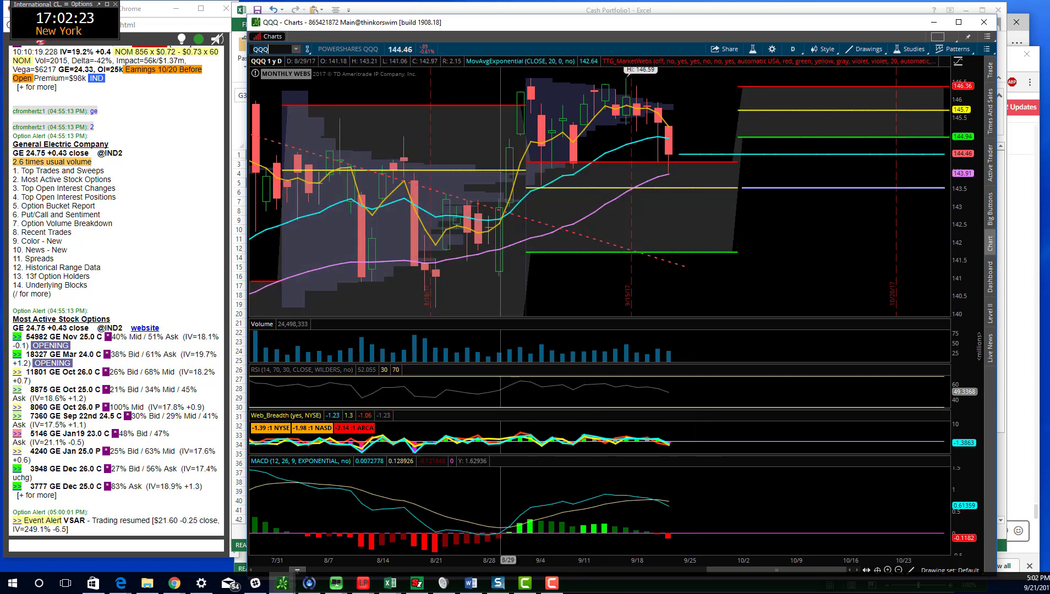
# Step: Zoom the QQQ daily chart out to show history from early May through September
pyautogui.click(900, 570)
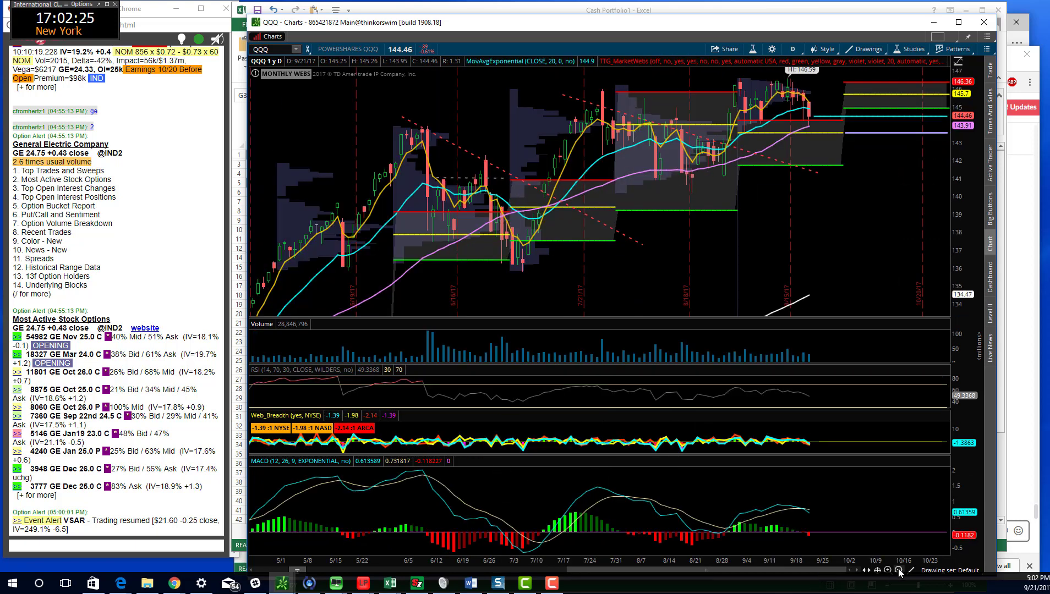
pyautogui.moveTo(626, 492)
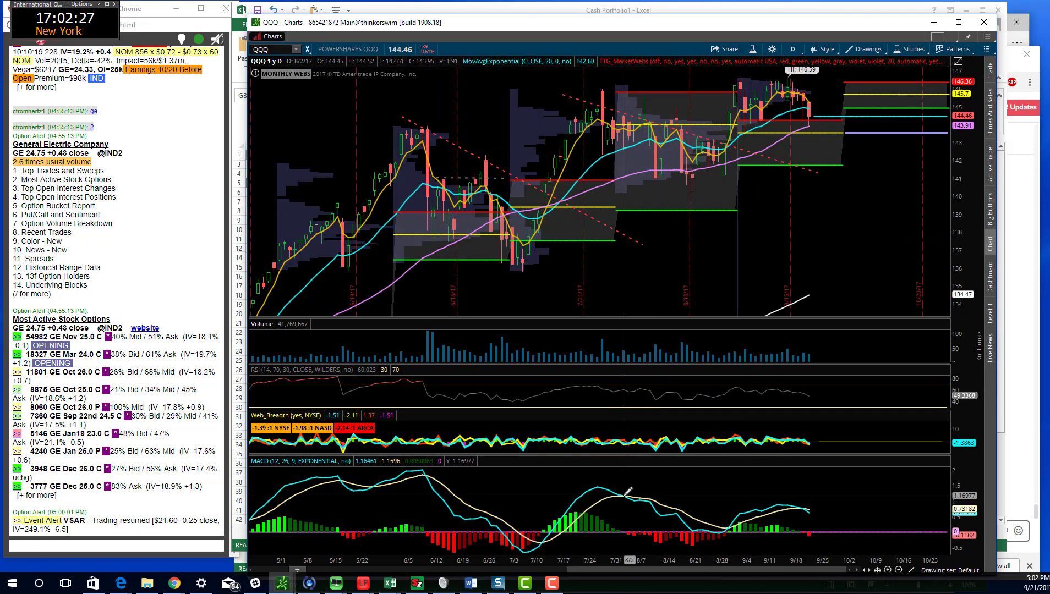
pyautogui.moveTo(620, 116)
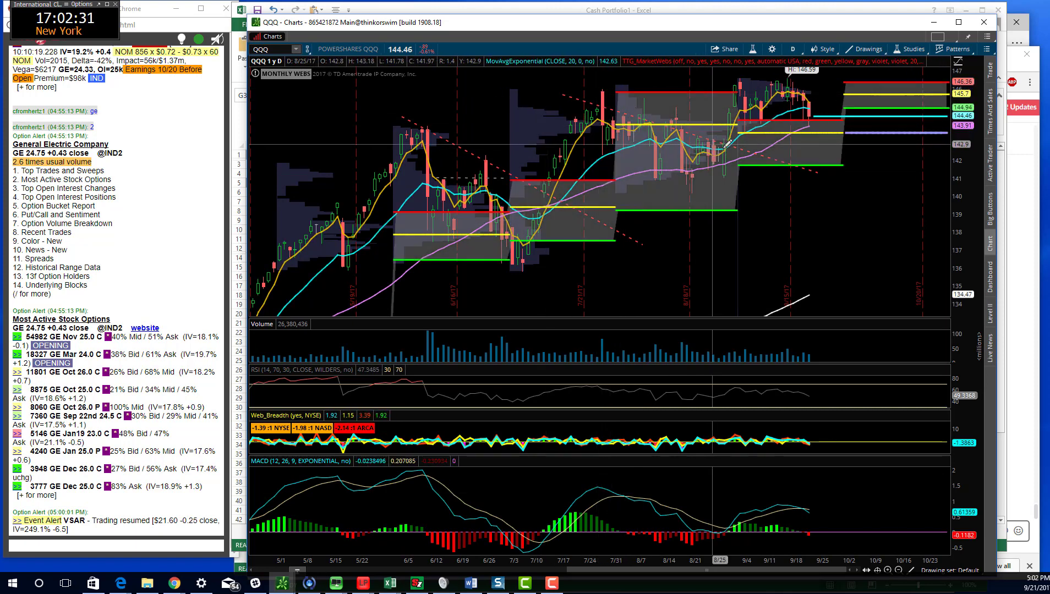
pyautogui.moveTo(653, 125)
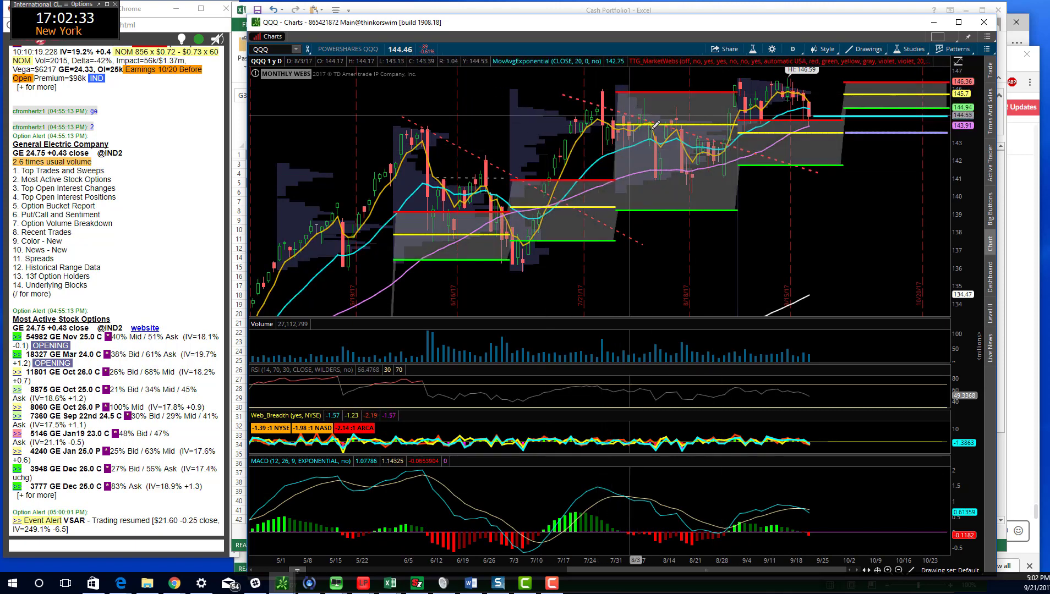
pyautogui.moveTo(794, 141)
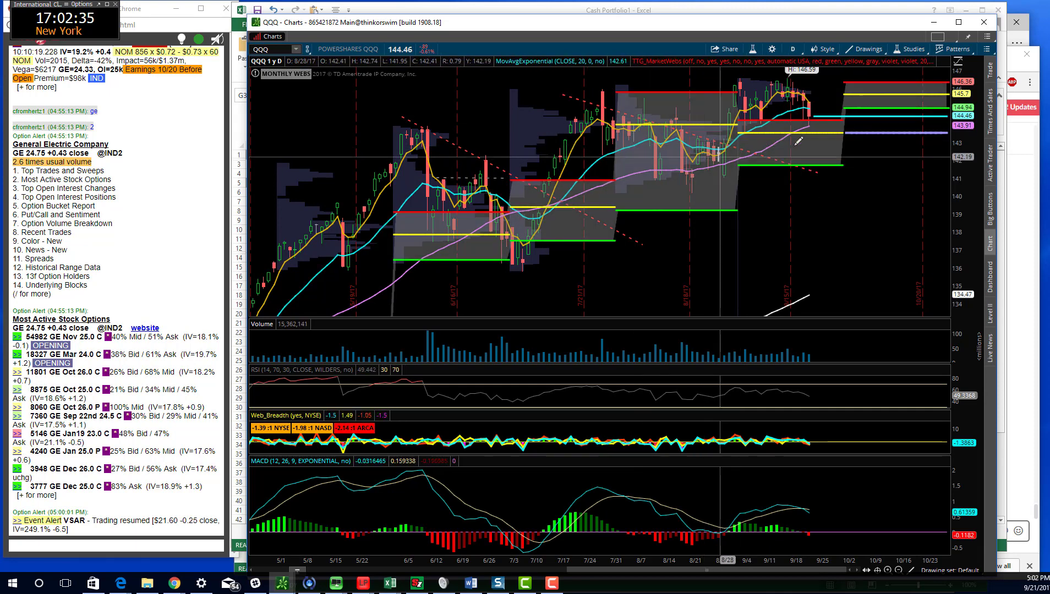
pyautogui.moveTo(720, 123)
pyautogui.write('IWM')
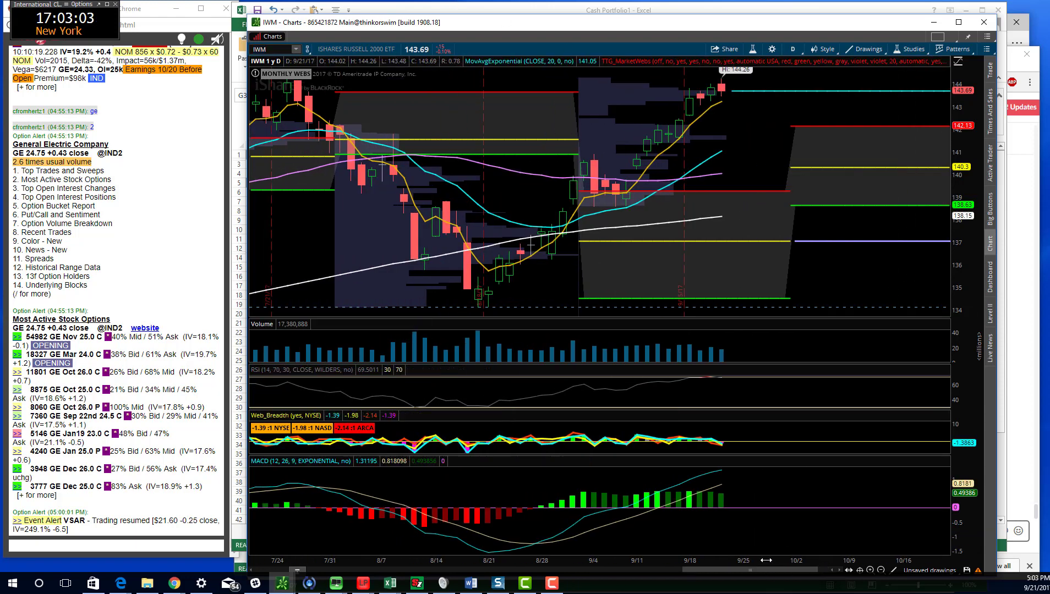
# Step: Zoom the IWM daily chart out to show history from early May through September
pyautogui.click(883, 570)
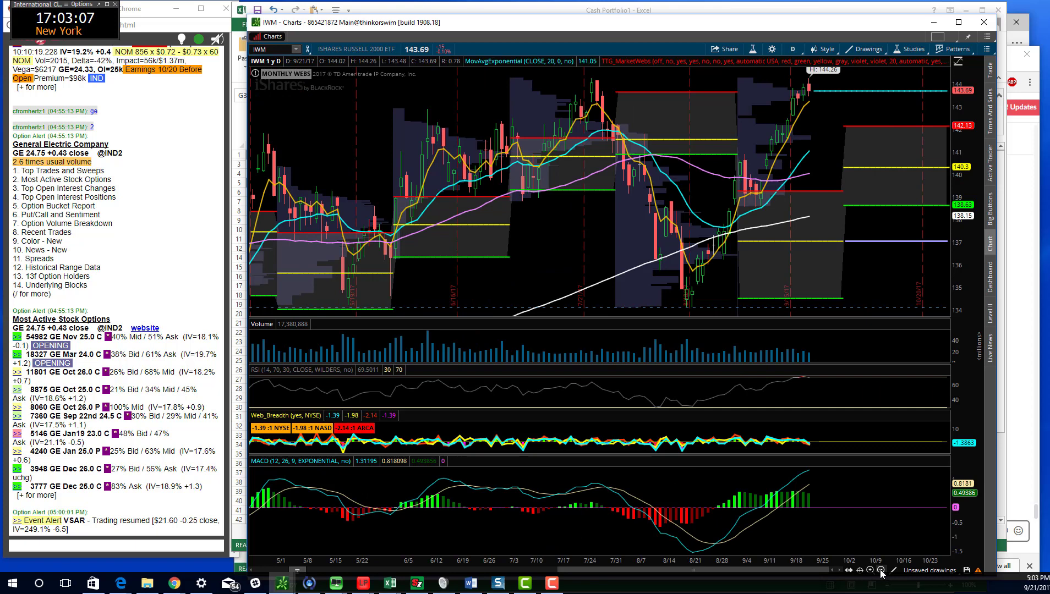
pyautogui.moveTo(673, 222)
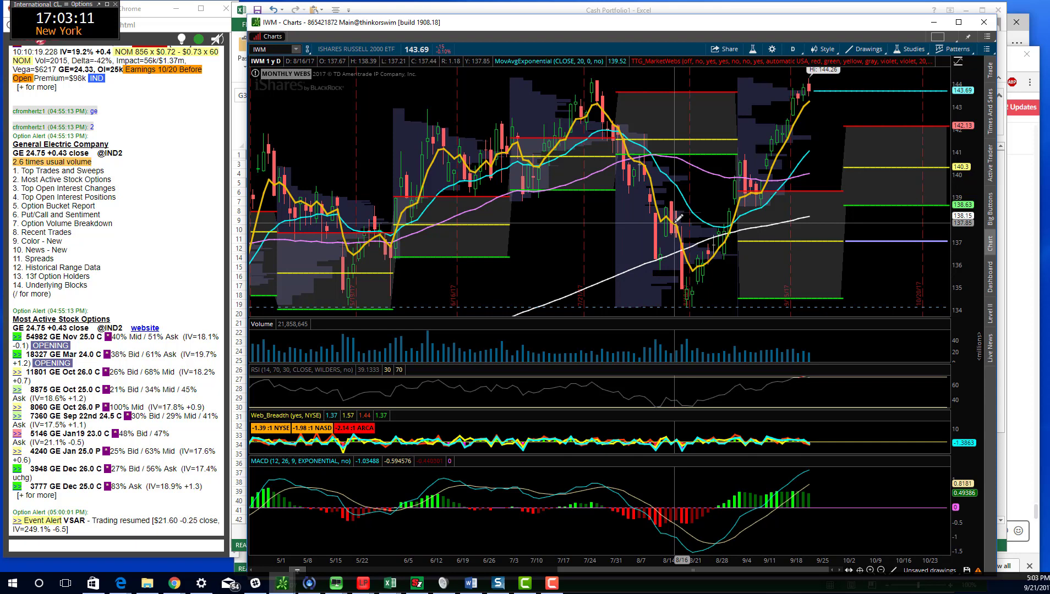
pyautogui.moveTo(677, 222)
pyautogui.write('XBI')
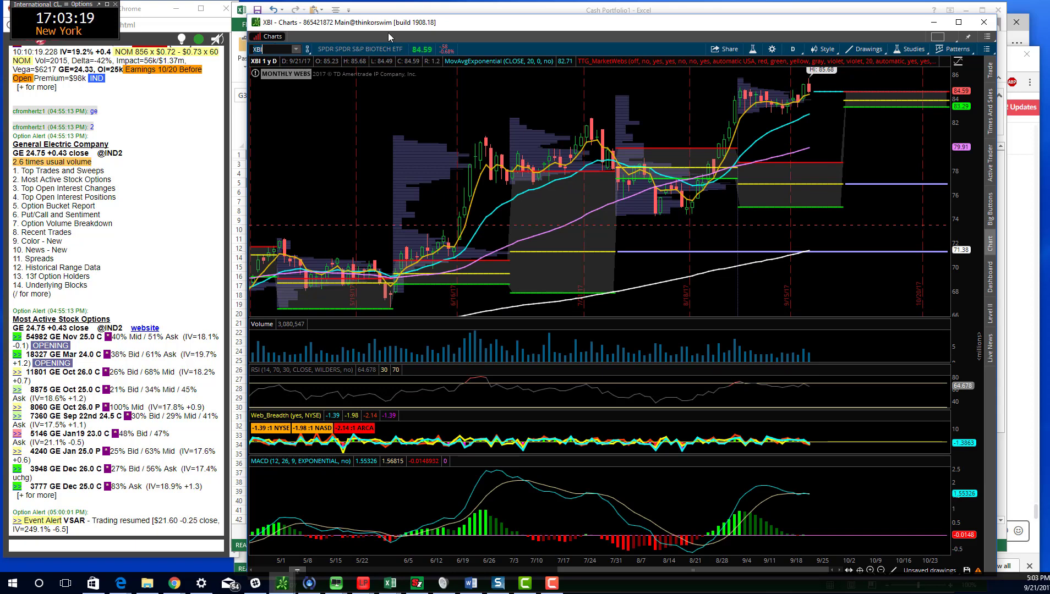
pyautogui.moveTo(714, 193)
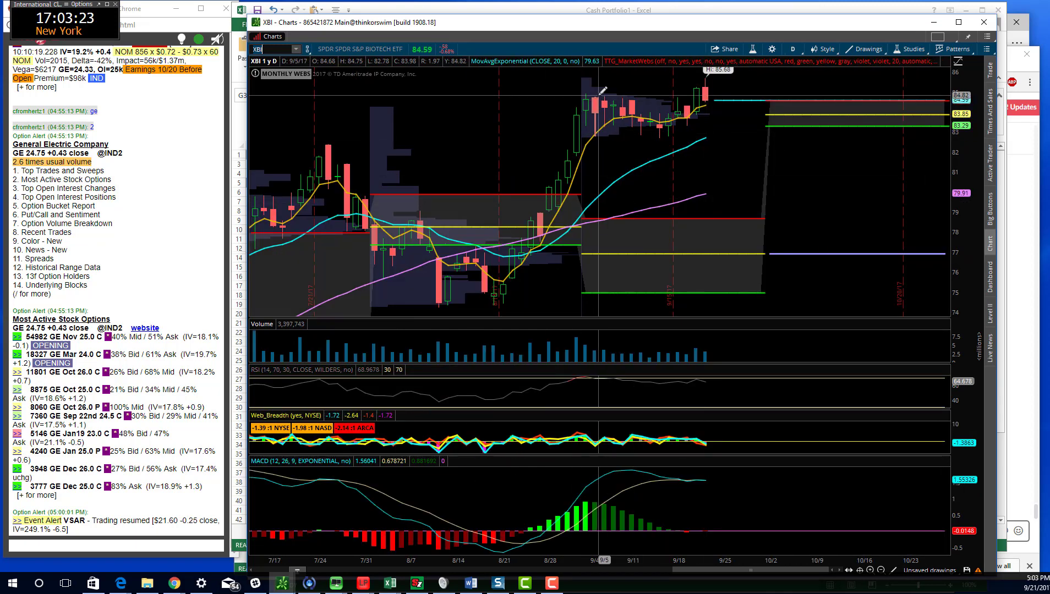
pyautogui.moveTo(669, 117)
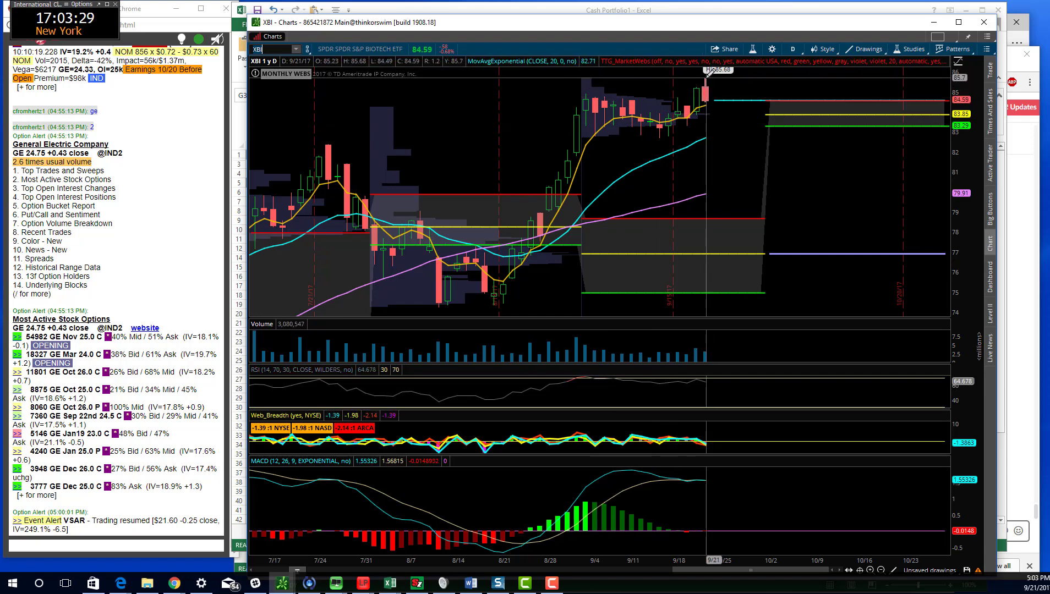
pyautogui.moveTo(707, 91)
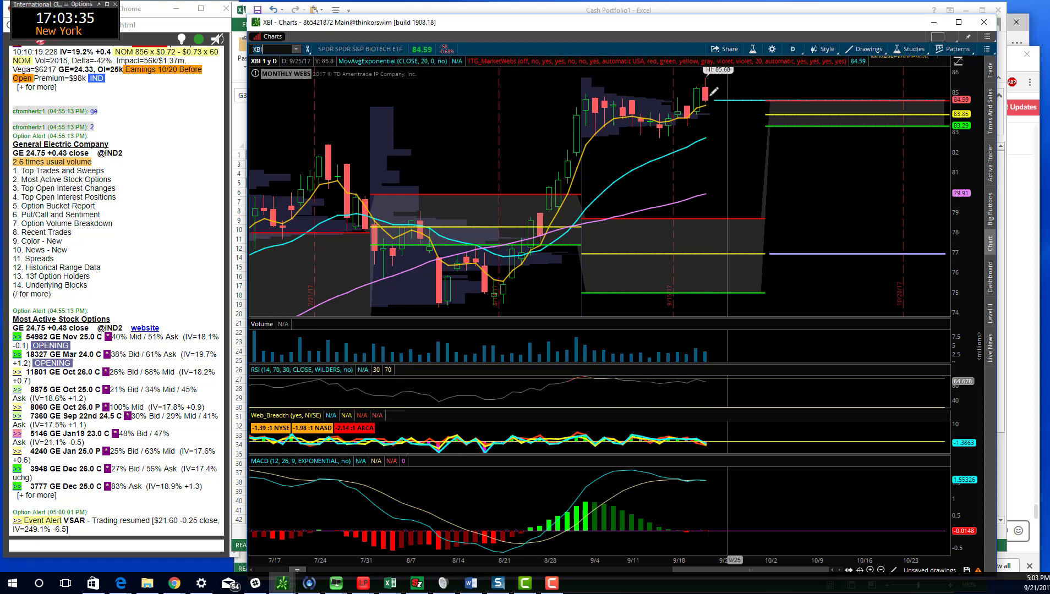
pyautogui.moveTo(727, 90)
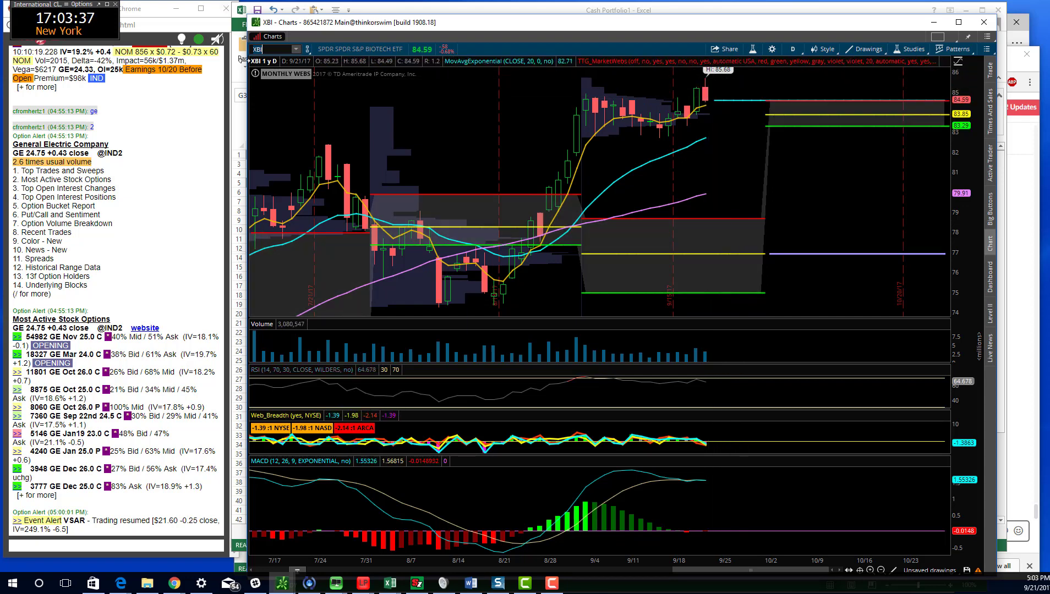
pyautogui.moveTo(707, 97)
pyautogui.write('QQQ')
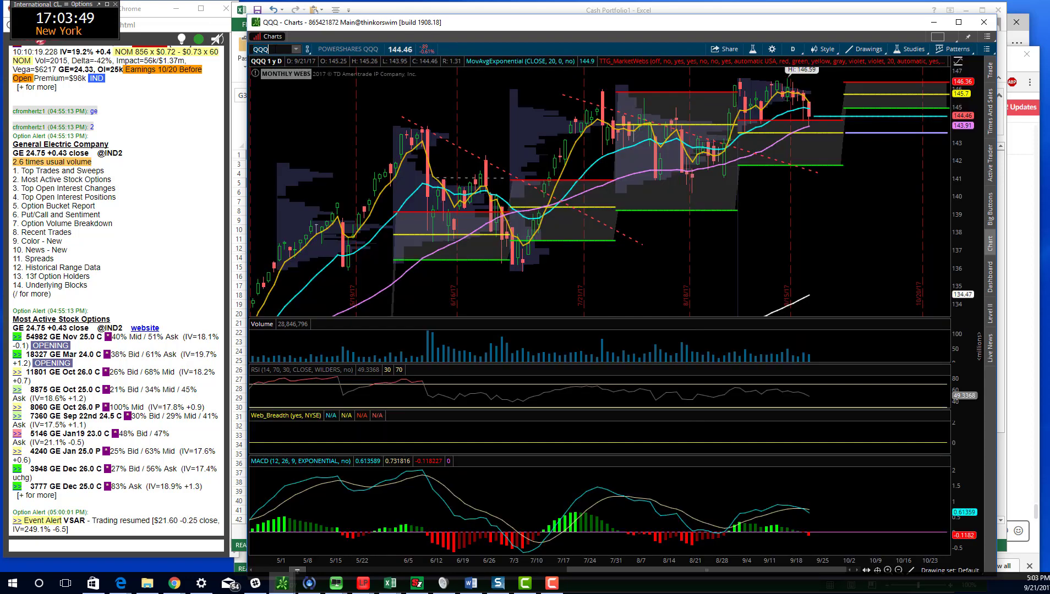
# Step: Load QQQ's 1-year daily chart, then move to NFLX on the 20-day 5-minute view
pyautogui.click(793, 48)
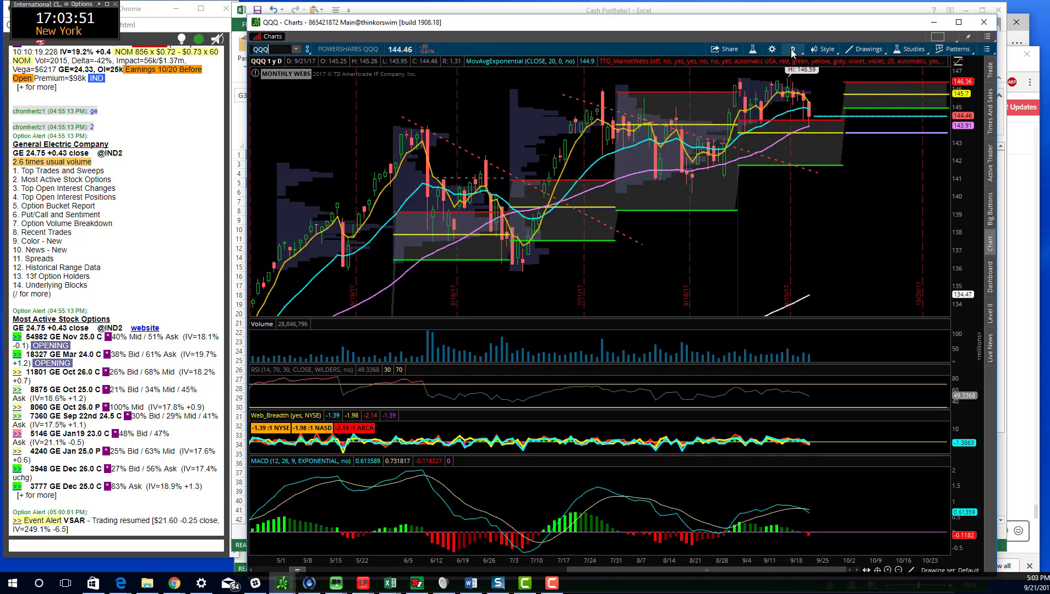
pyautogui.click(794, 49)
pyautogui.write('NFLX')
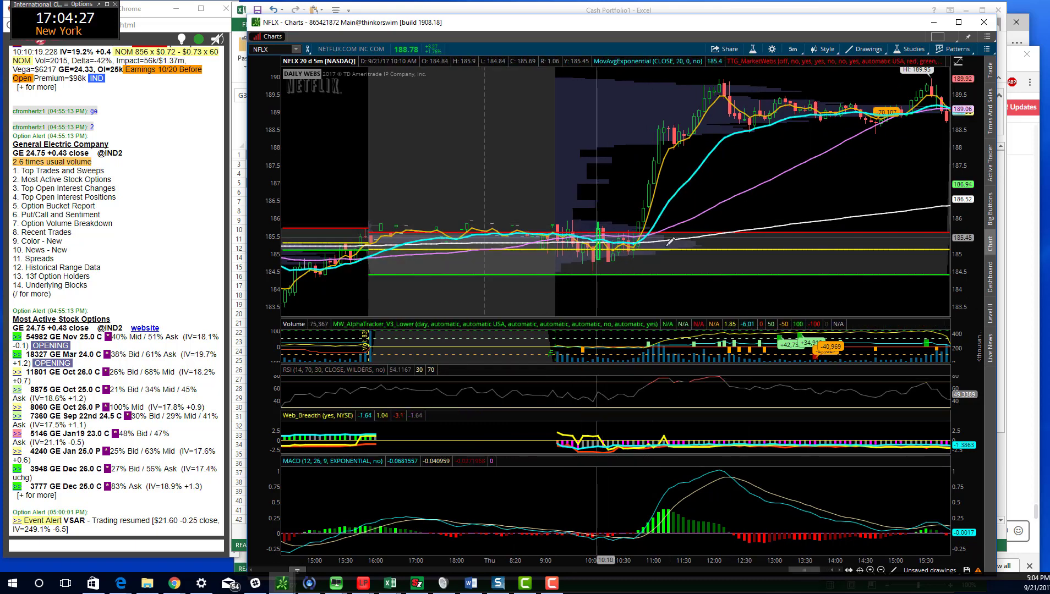
pyautogui.moveTo(589, 225)
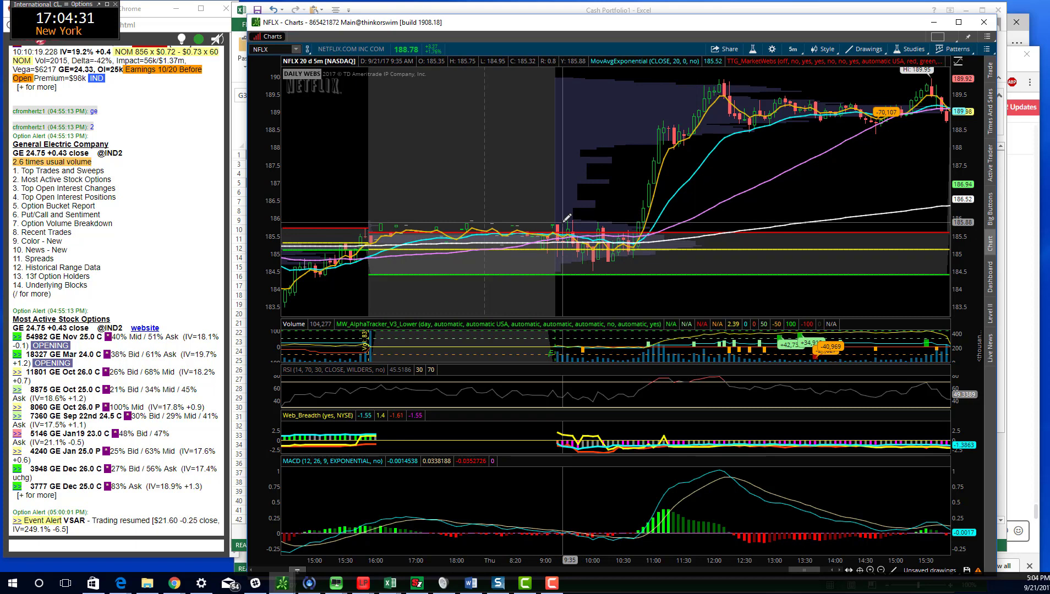
pyautogui.moveTo(573, 231)
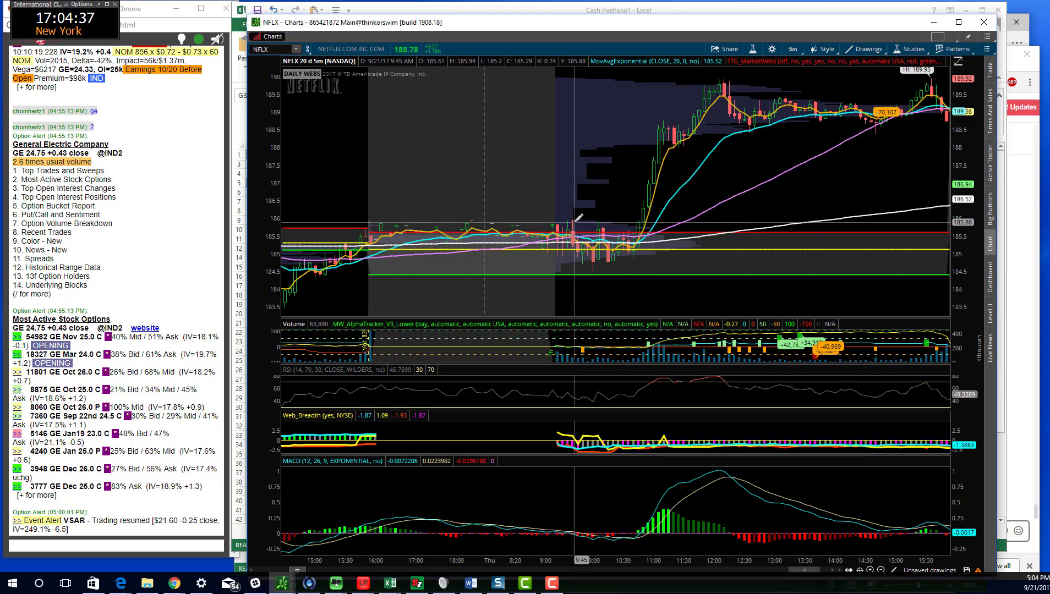
pyautogui.moveTo(577, 233)
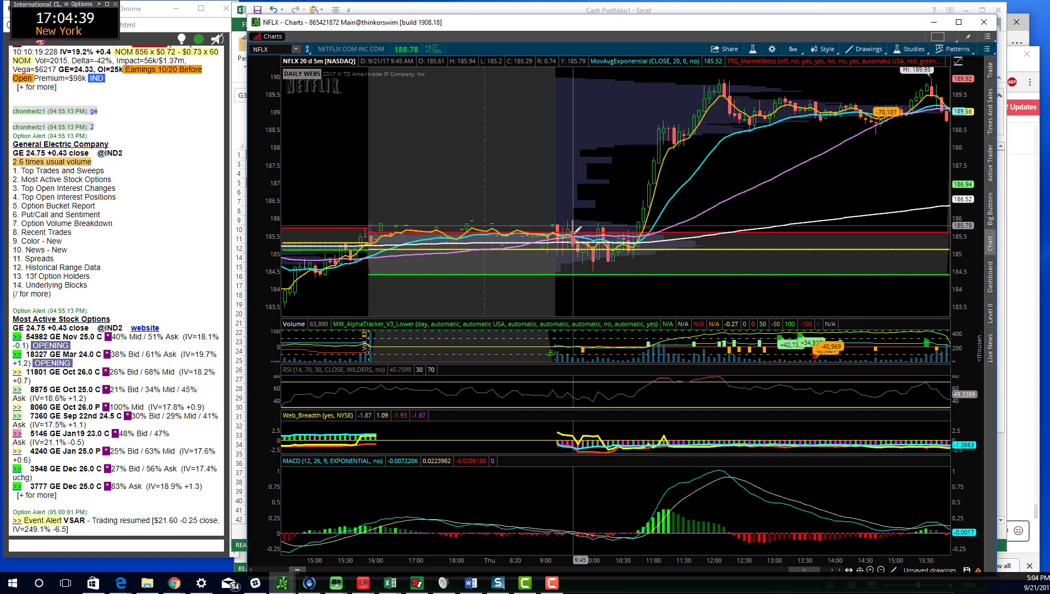
pyautogui.moveTo(593, 231)
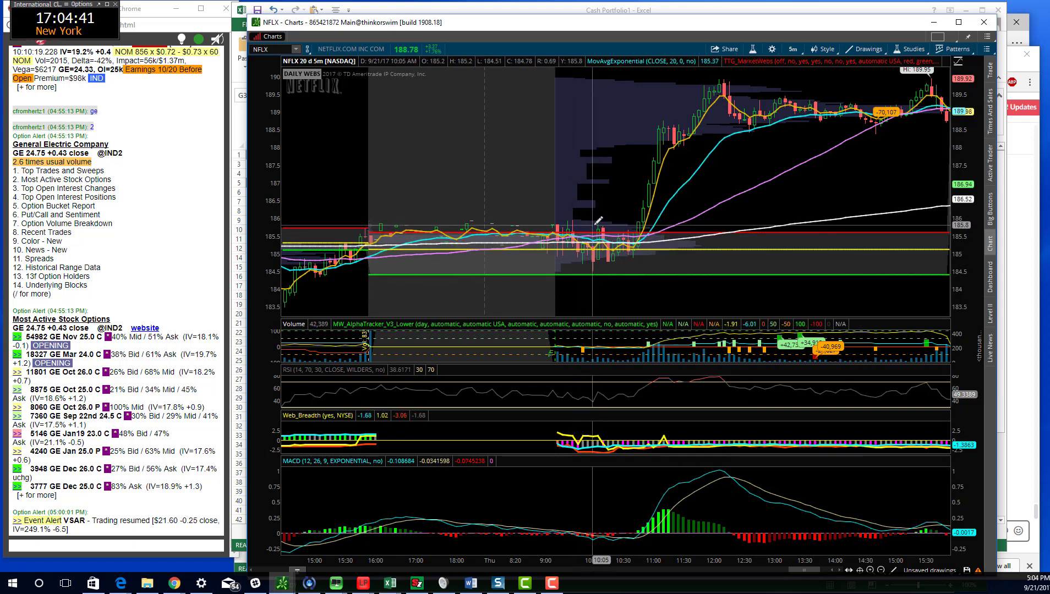
pyautogui.moveTo(600, 218)
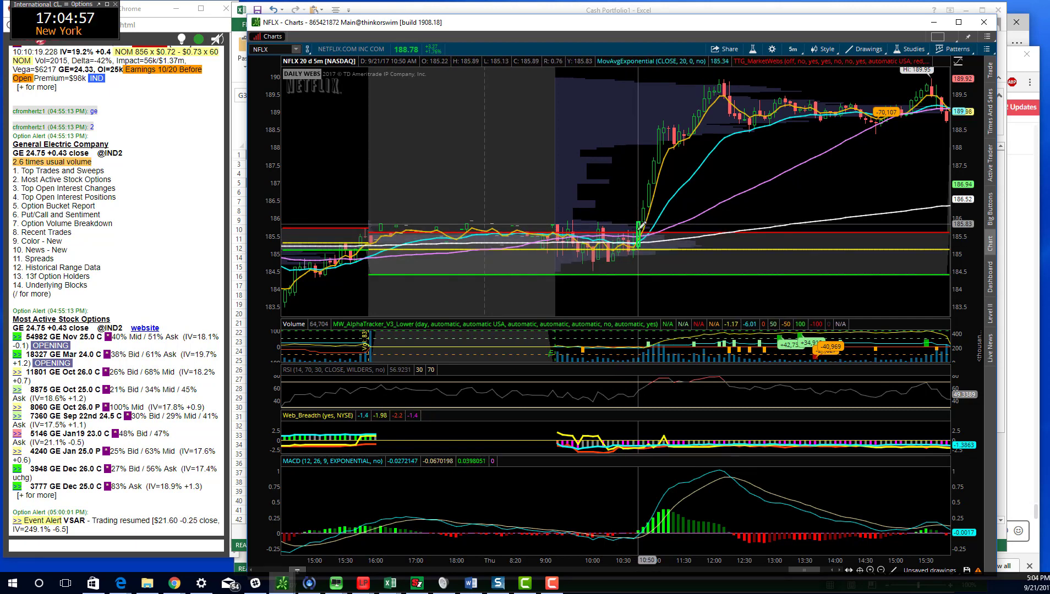
pyautogui.moveTo(643, 215)
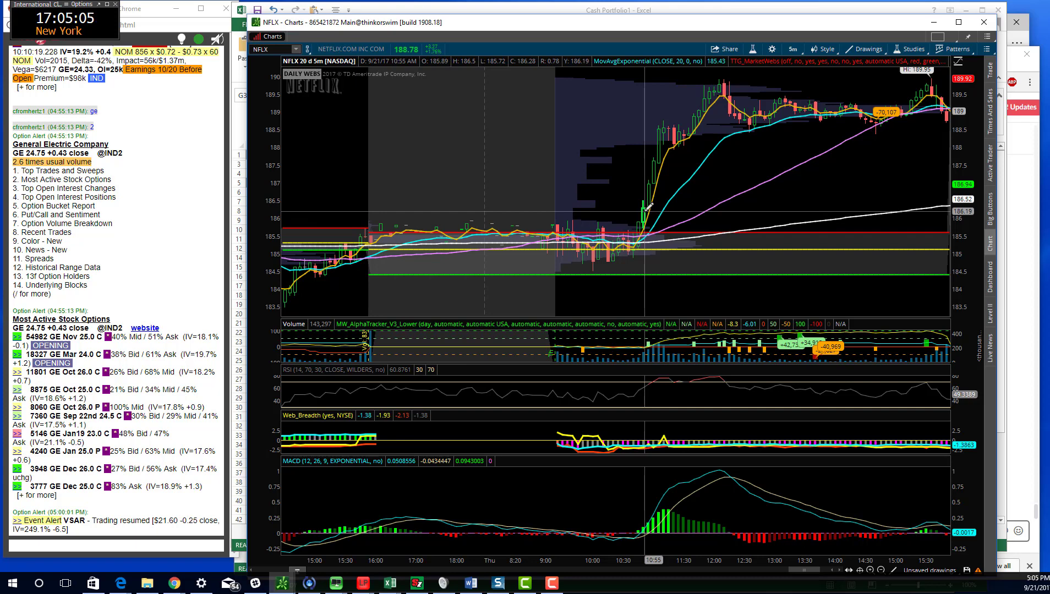
pyautogui.moveTo(633, 240)
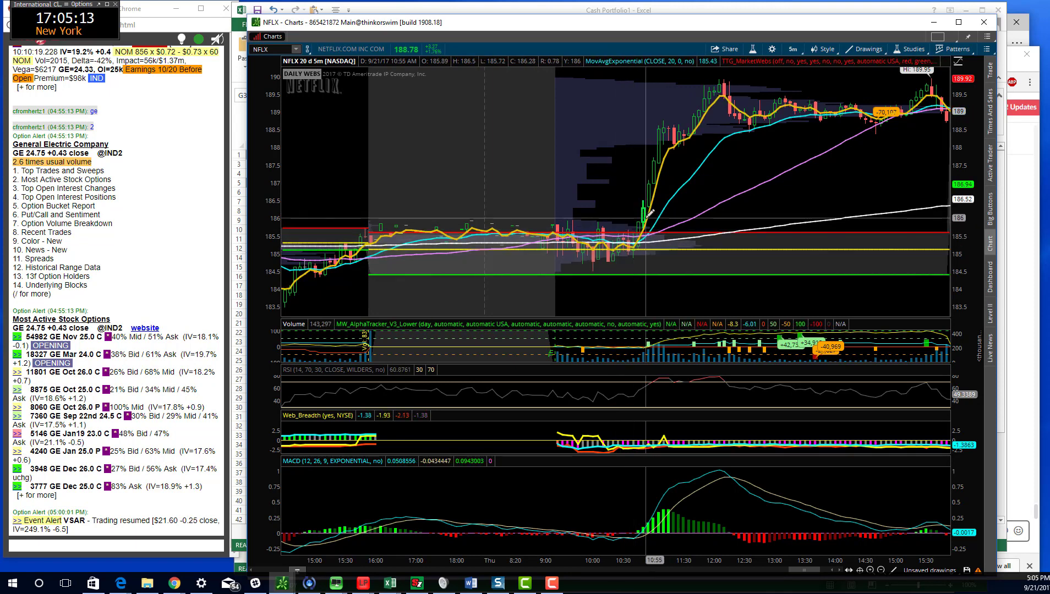
pyautogui.moveTo(723, 100)
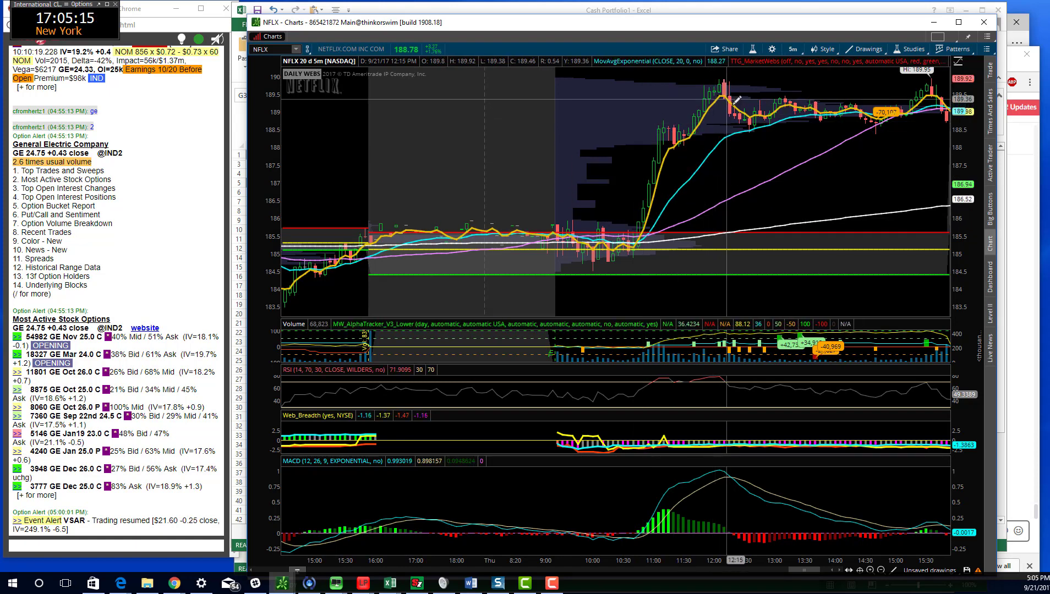
pyautogui.moveTo(678, 134)
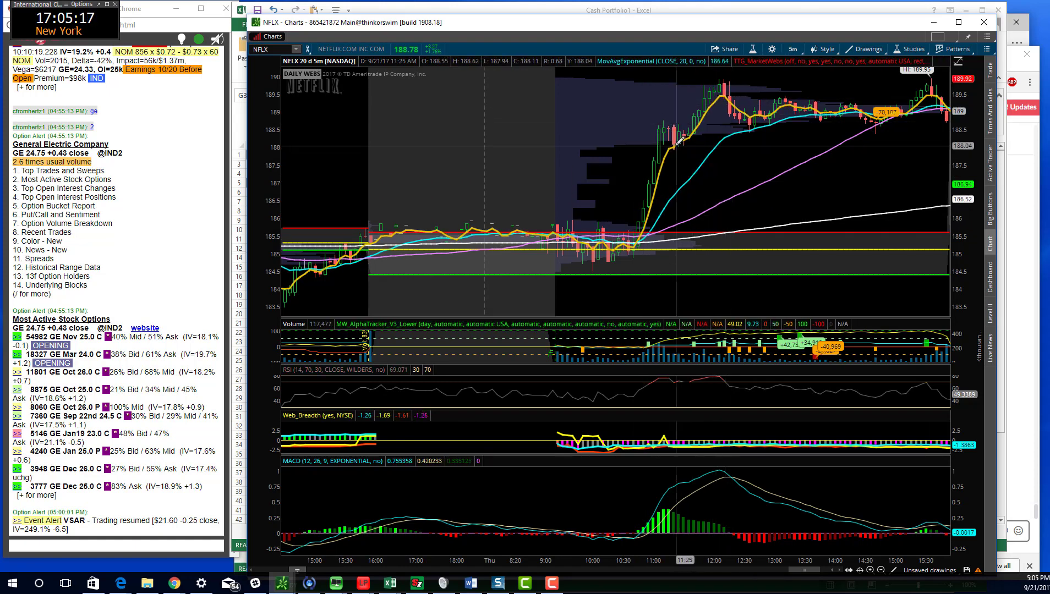
pyautogui.moveTo(720, 80)
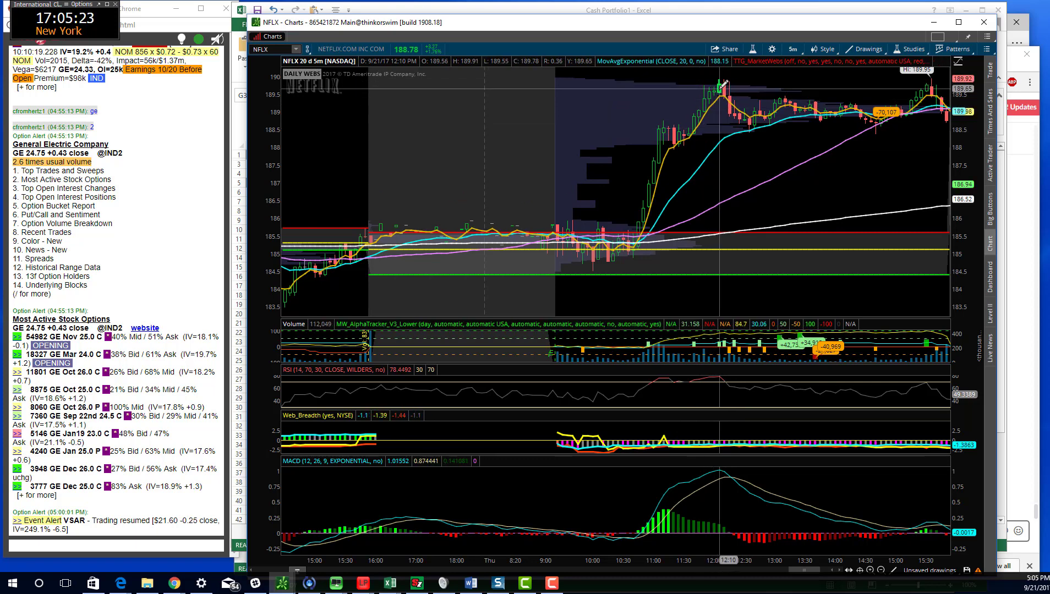
pyautogui.moveTo(642, 204)
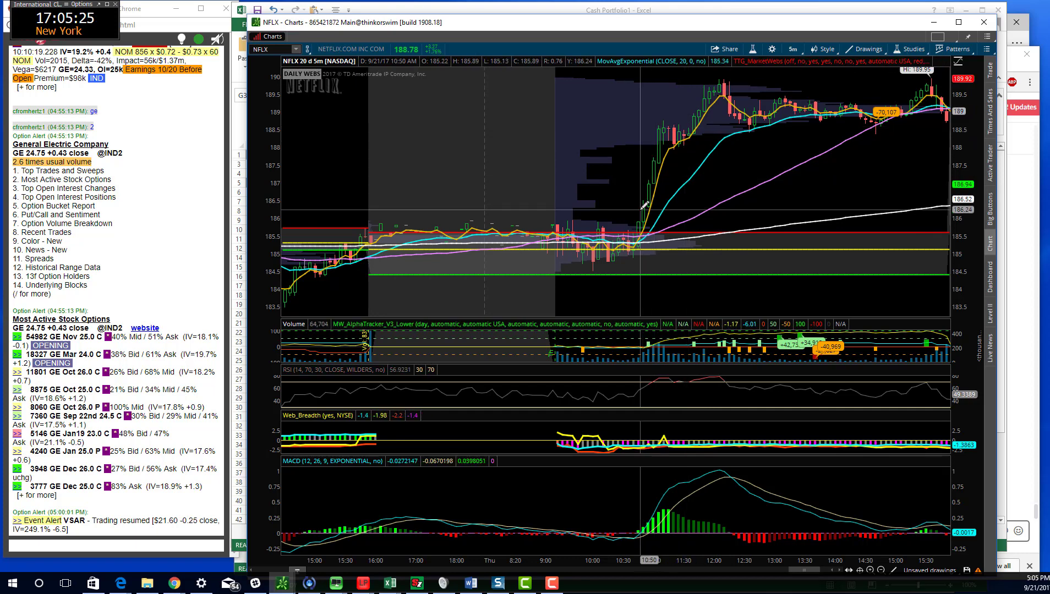
pyautogui.moveTo(651, 208)
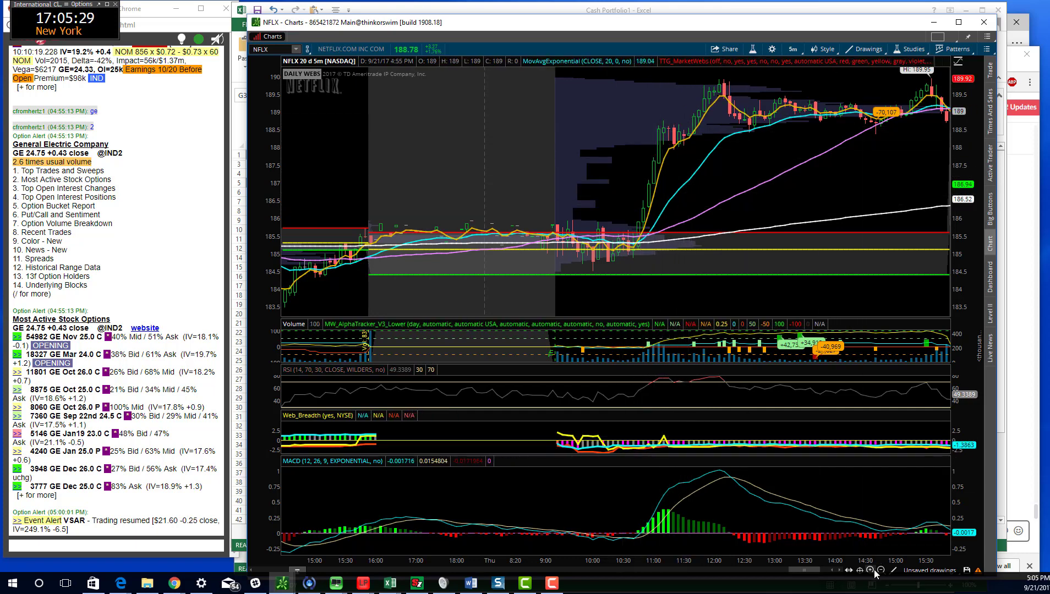
# Step: Zoom the GE 20-day 5-minute chart and bring up the time frame choices
pyautogui.click(883, 570)
pyautogui.write('GE')
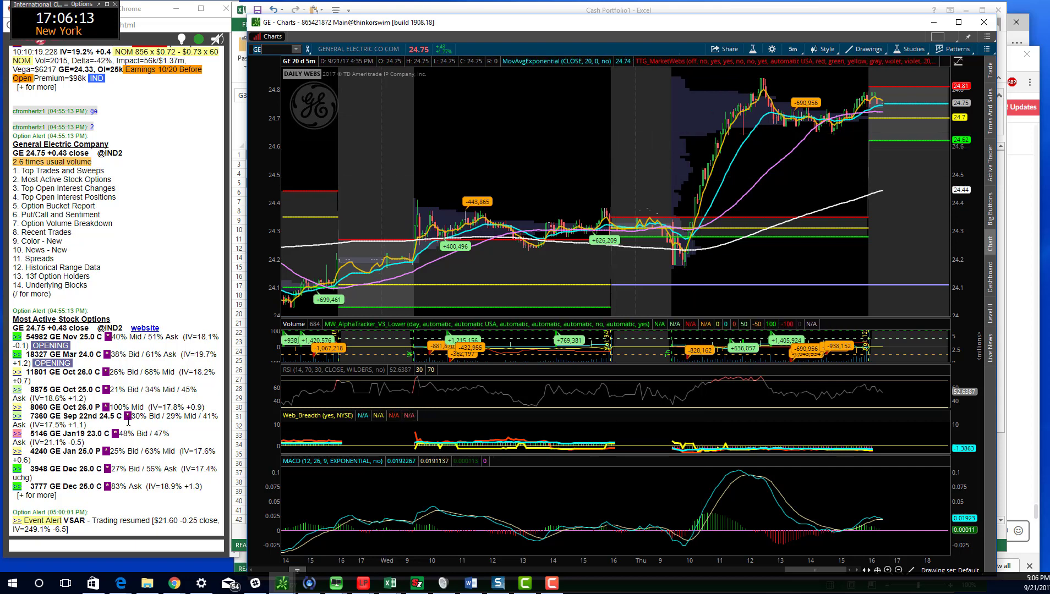
pyautogui.moveTo(705, 189)
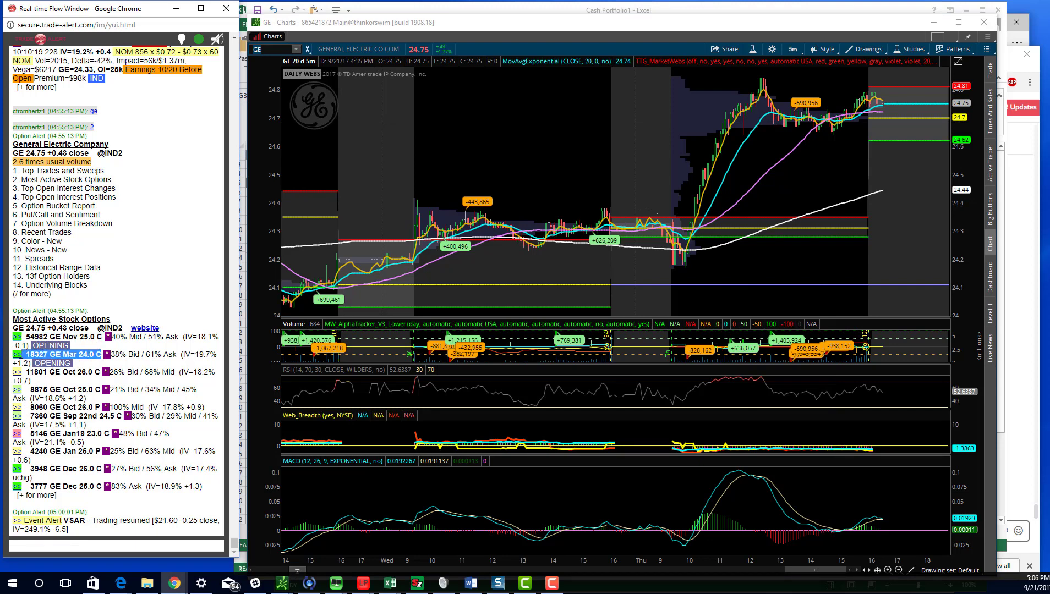
pyautogui.moveTo(659, 181)
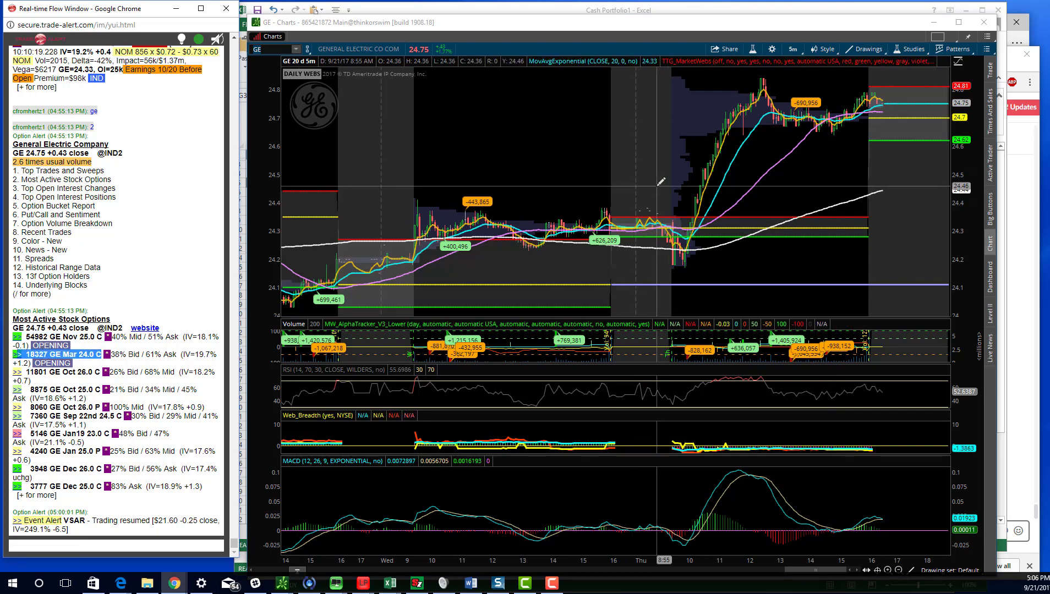
pyautogui.click(792, 48)
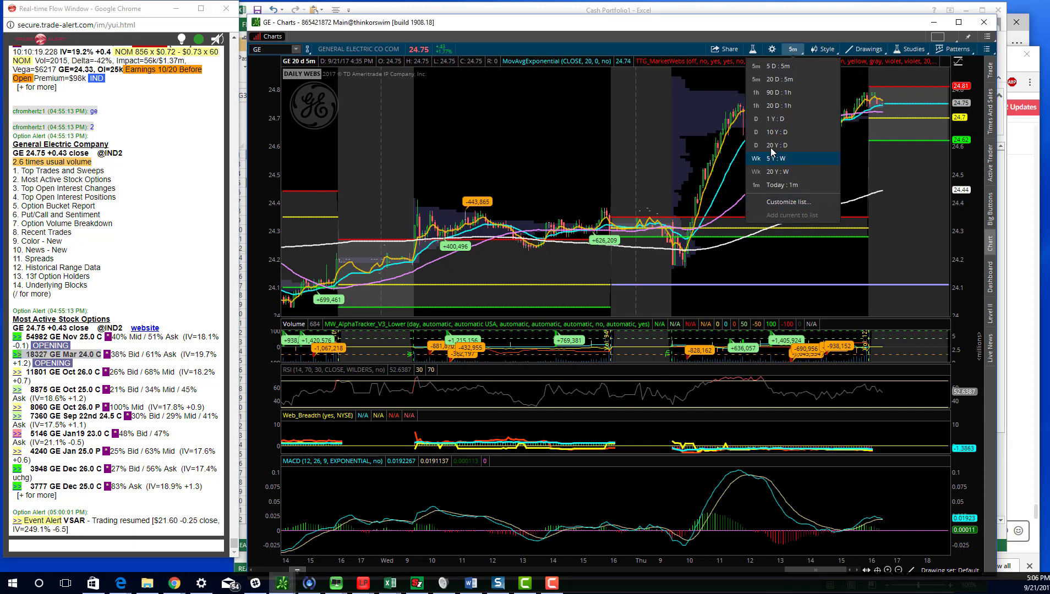
# Step: Show GE over twenty years of daily bars, then load General Dynamics (GD) daily
pyautogui.click(776, 144)
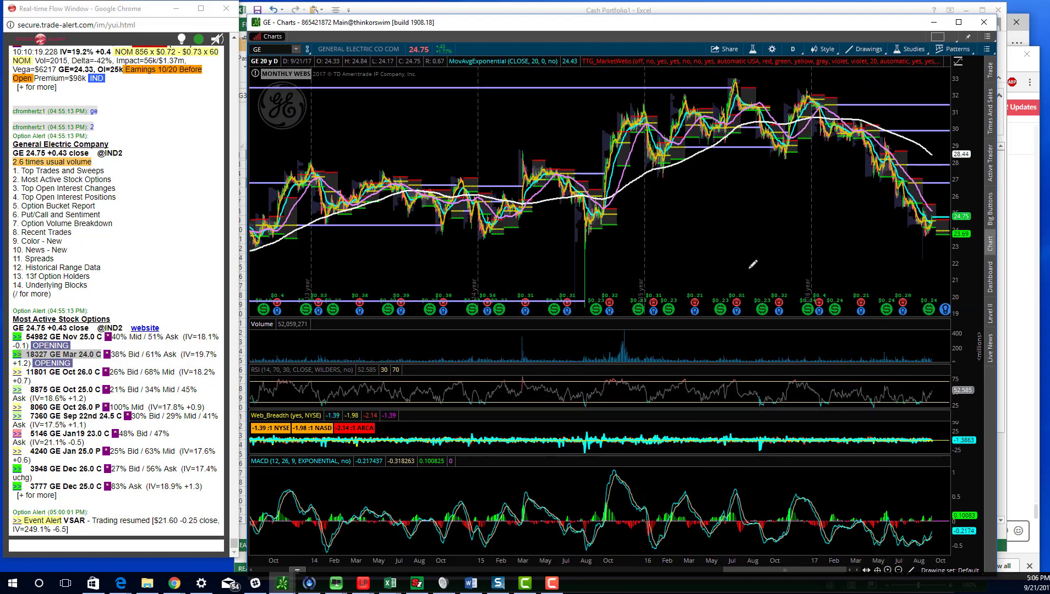
pyautogui.moveTo(498, 278)
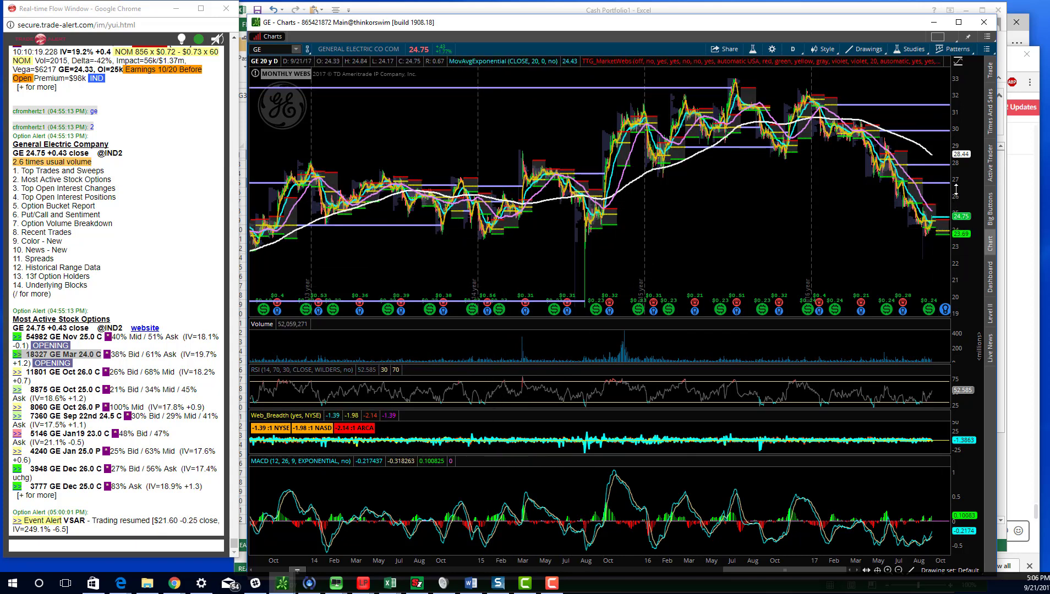
pyautogui.moveTo(807, 159)
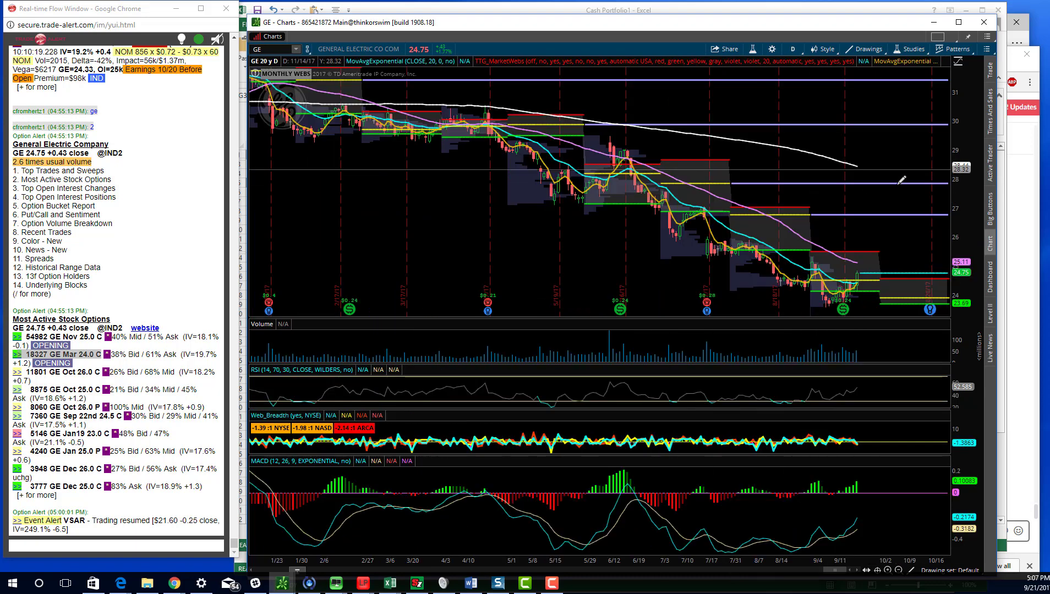
pyautogui.moveTo(818, 225)
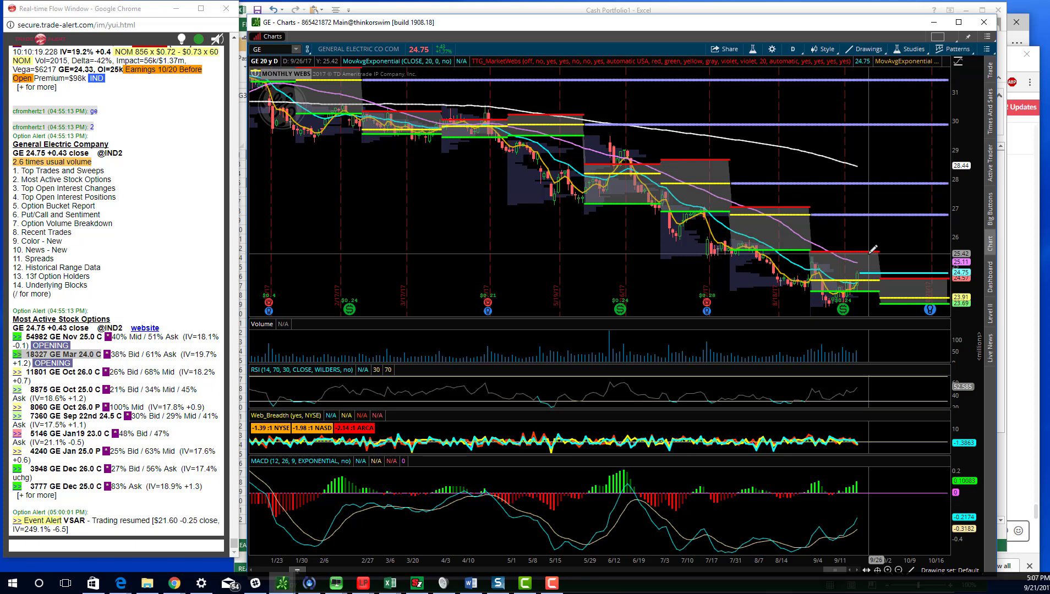
pyautogui.click(470, 584)
pyautogui.write('D')
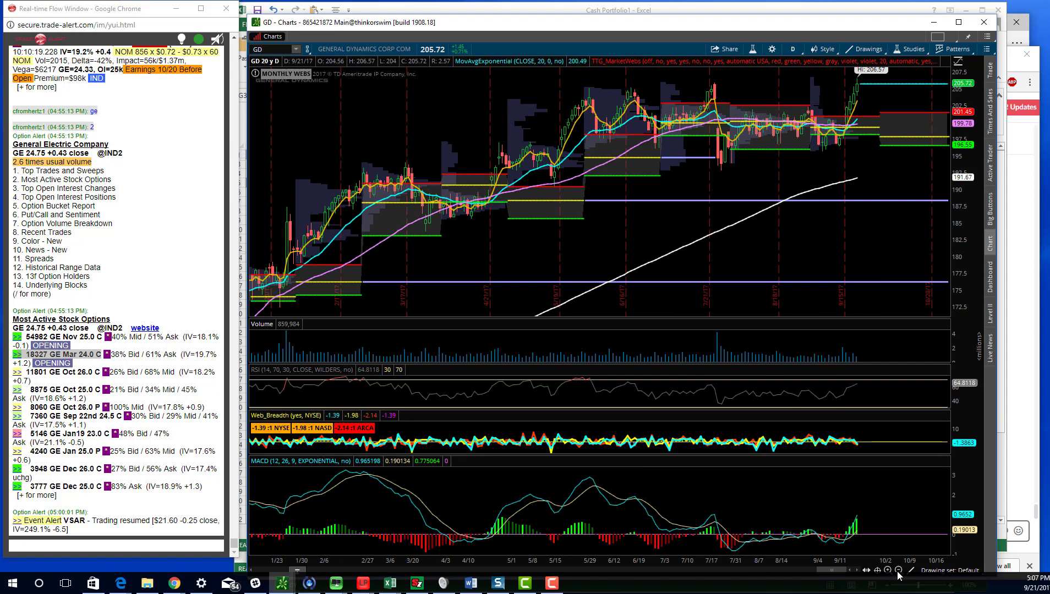
pyautogui.click(879, 572)
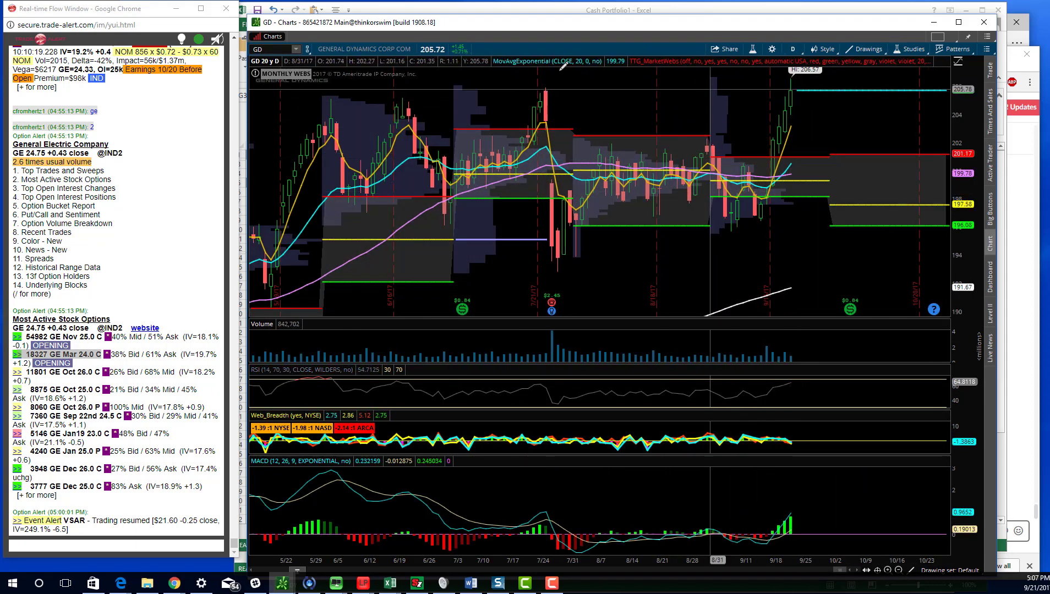
pyautogui.moveTo(543, 90)
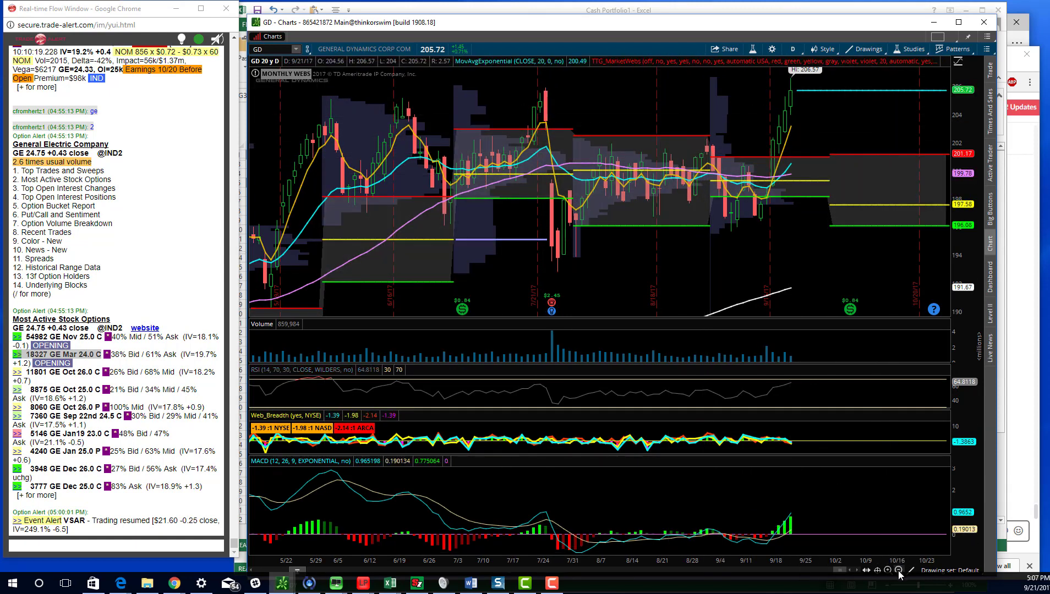
pyautogui.click(890, 572)
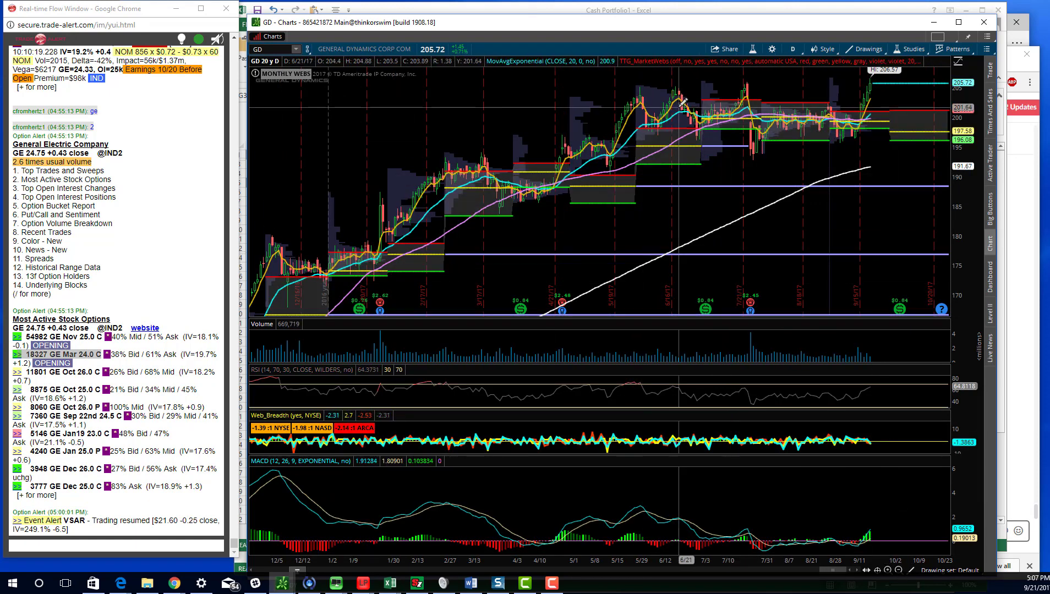
pyautogui.moveTo(754, 134)
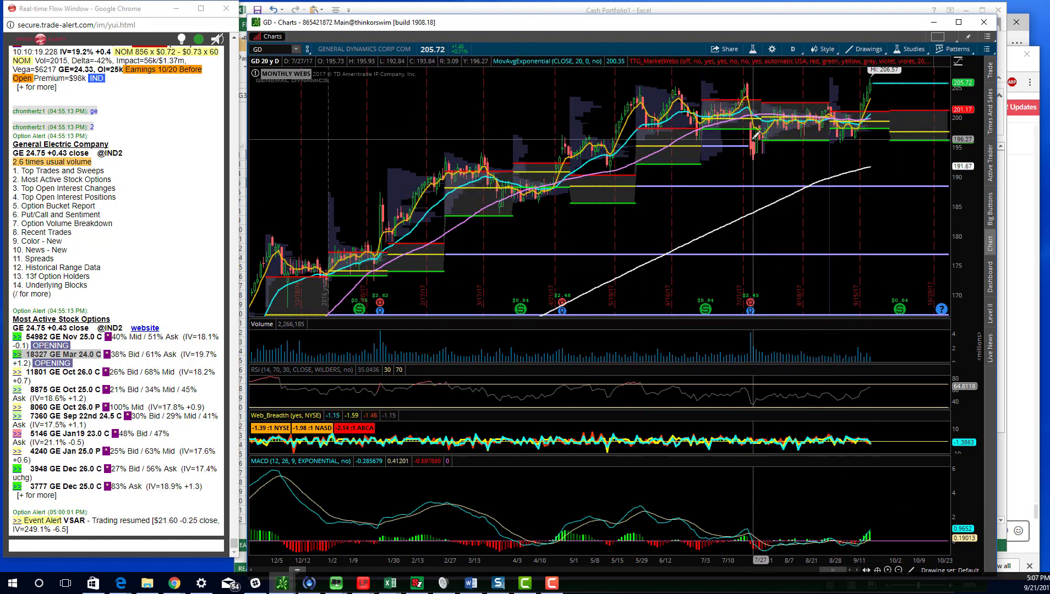
pyautogui.moveTo(928, 227)
pyautogui.write('KWEB')
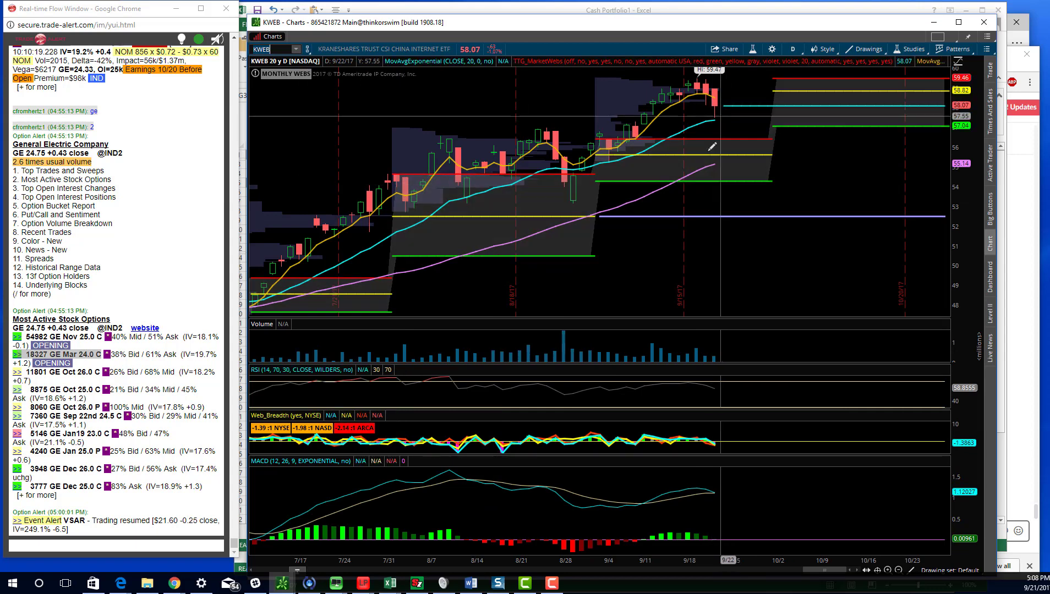
pyautogui.moveTo(722, 134)
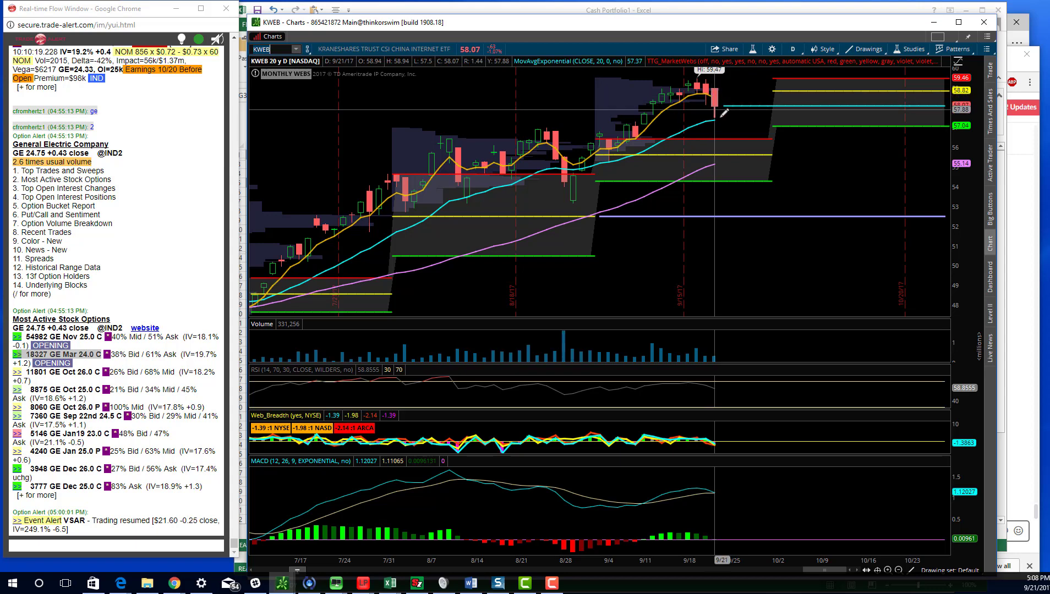
pyautogui.moveTo(723, 117)
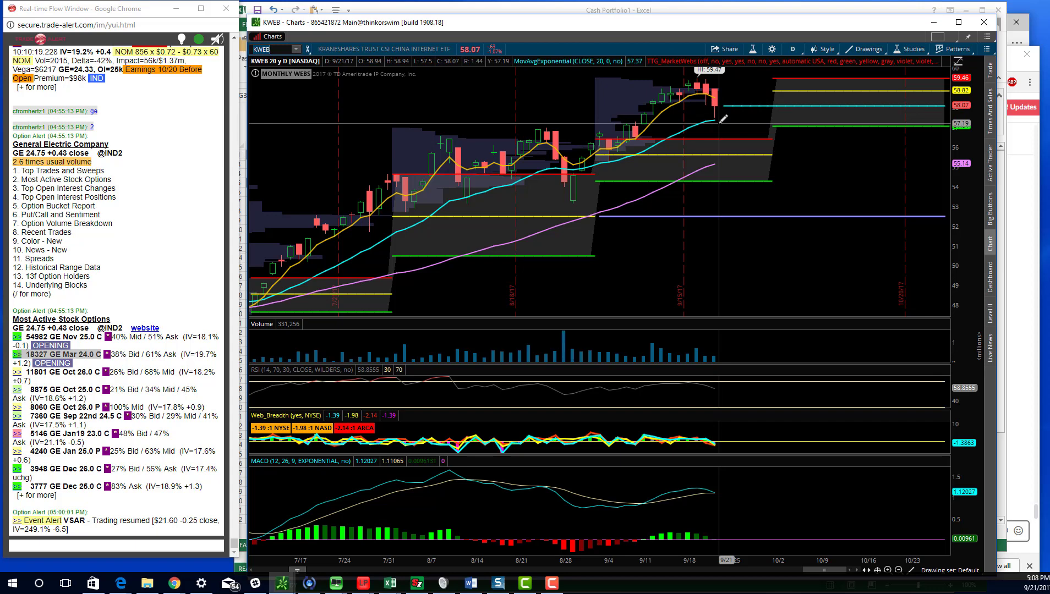
pyautogui.moveTo(336, 583)
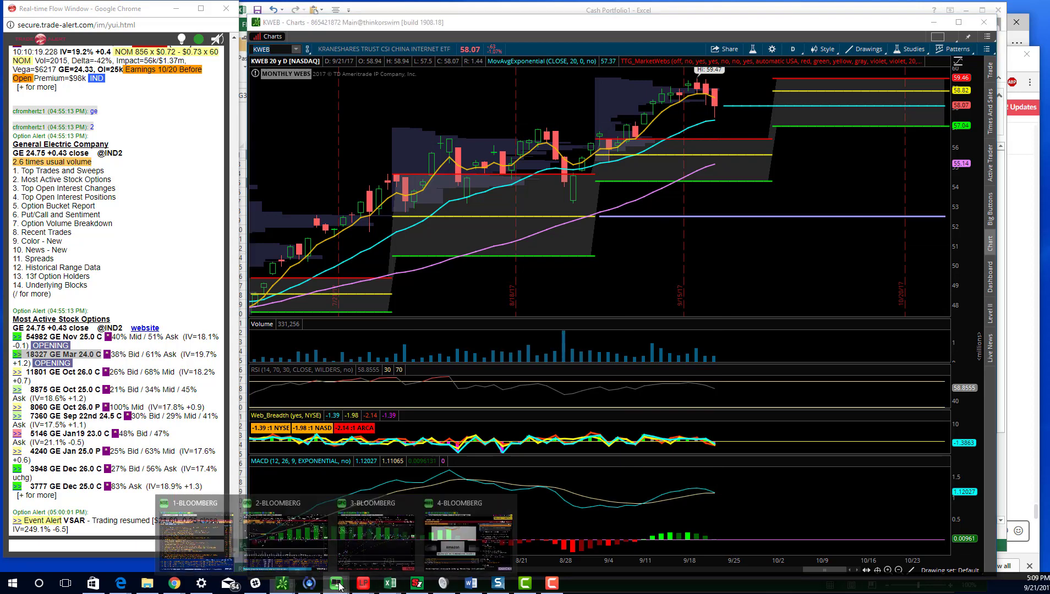
pyautogui.click(375, 535)
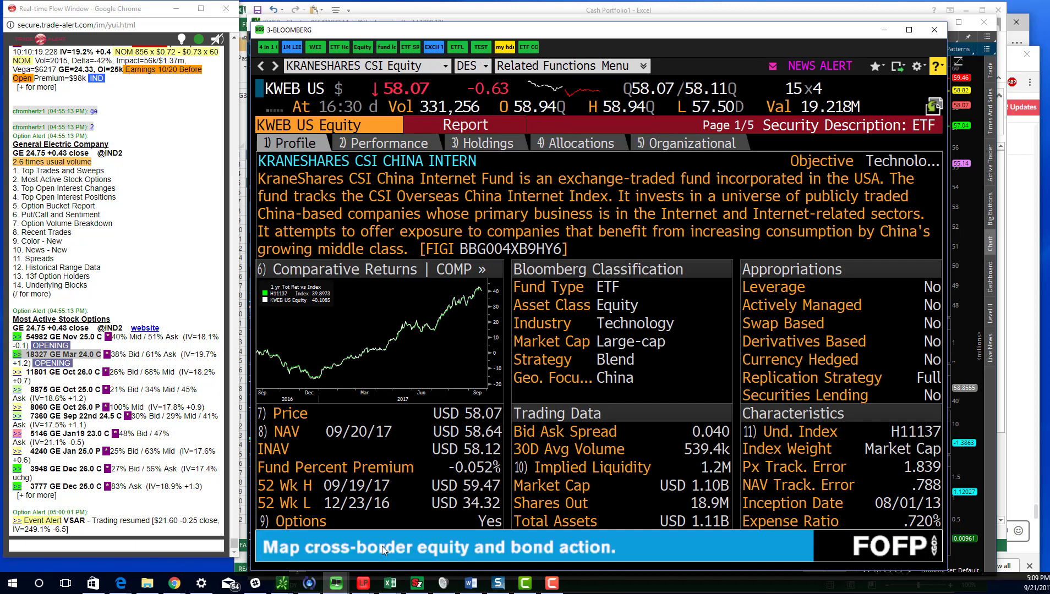
pyautogui.click(386, 143)
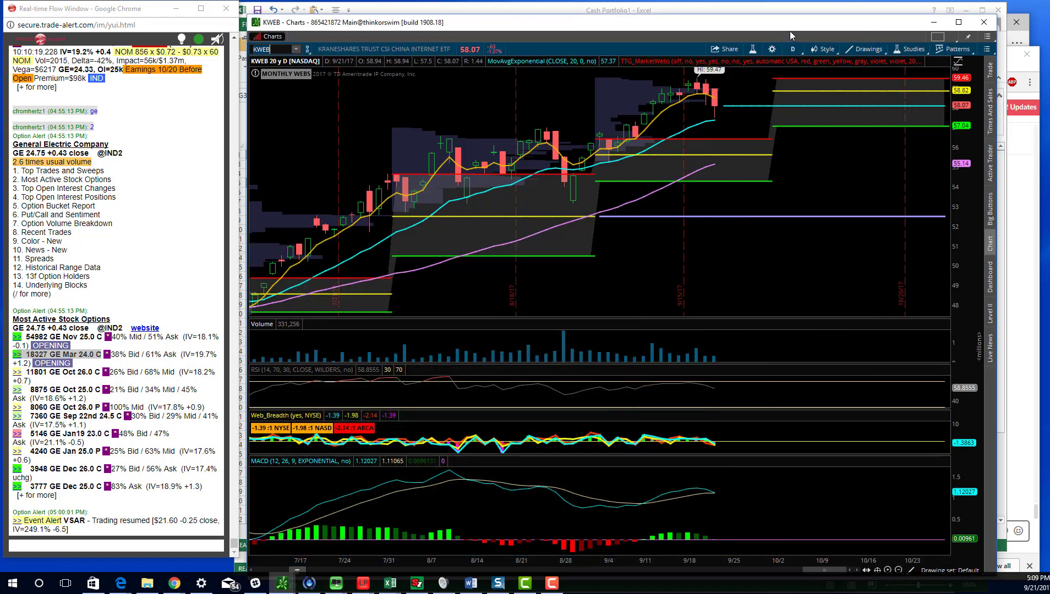
pyautogui.moveTo(573, 194)
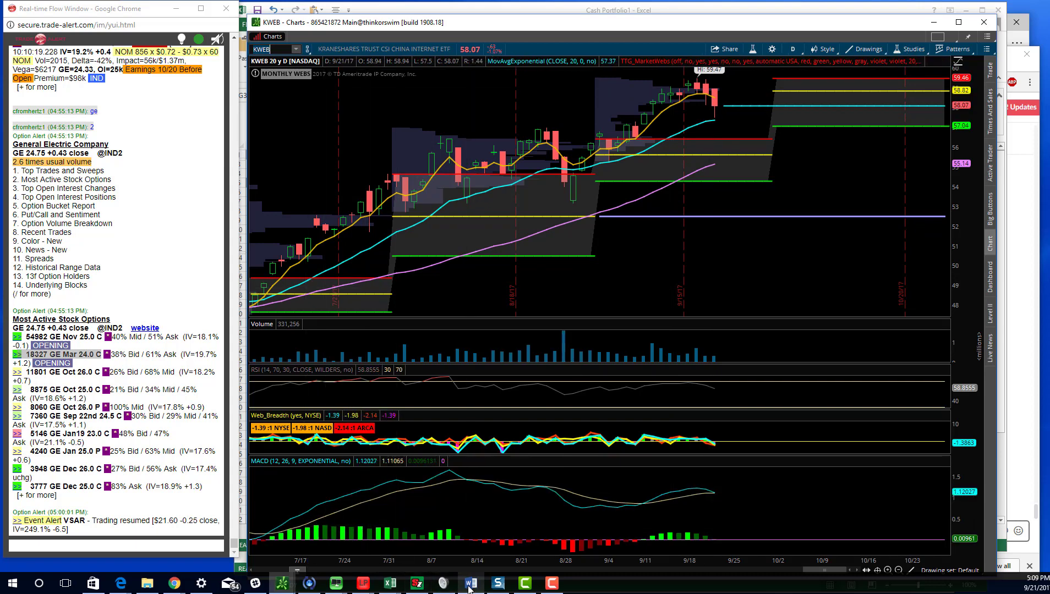
# Step: Scroll the Option Flow4 document to 'Notable Option Activity 9/21' and pick out the FB Sep 22nd 170 C call
pyautogui.click(471, 584)
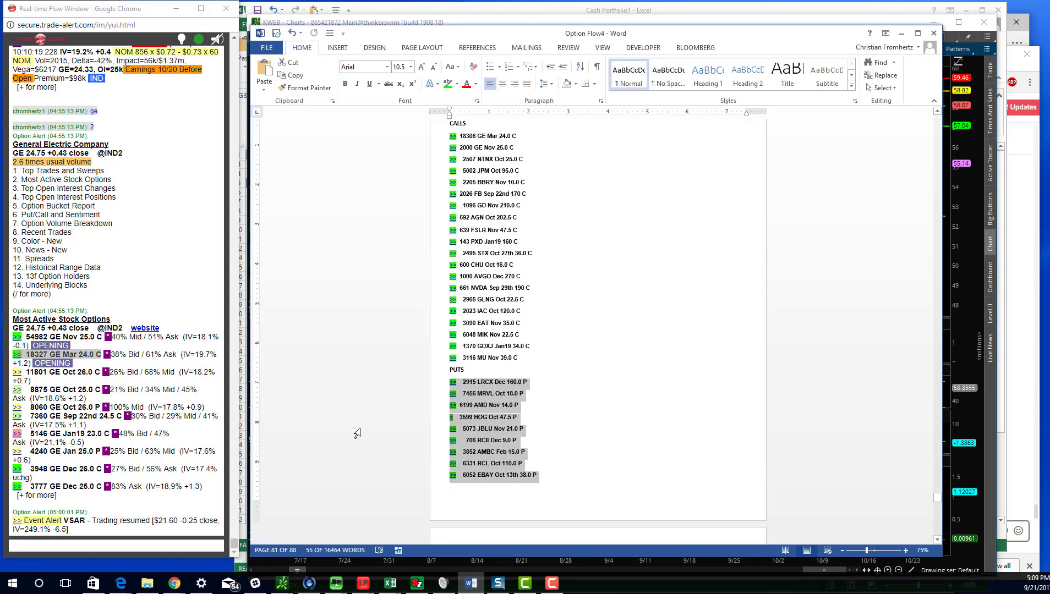
pyautogui.scroll(3)
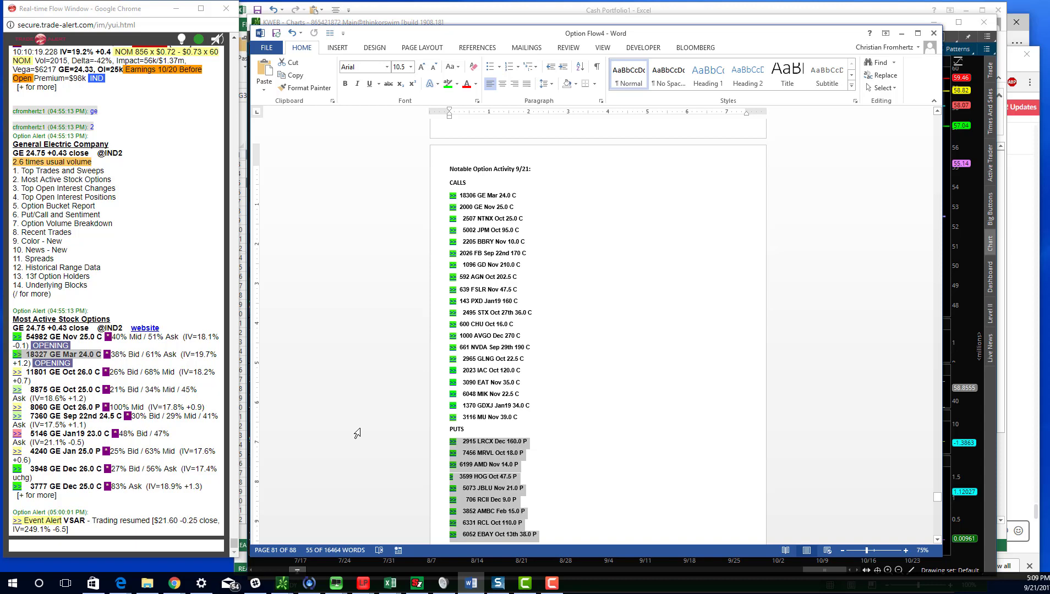
pyautogui.scroll(3)
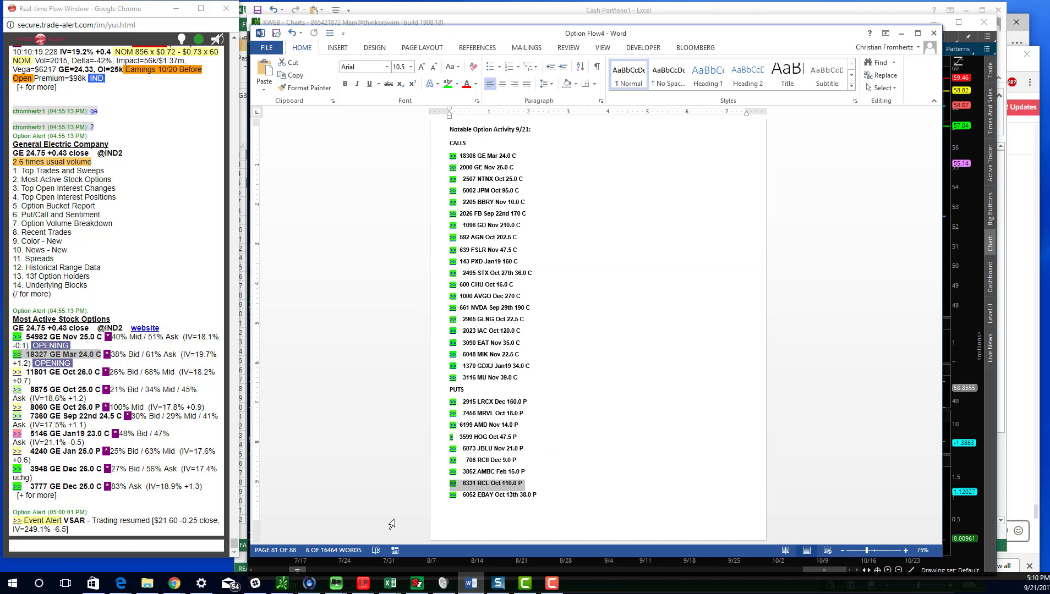
pyautogui.moveTo(587, 349)
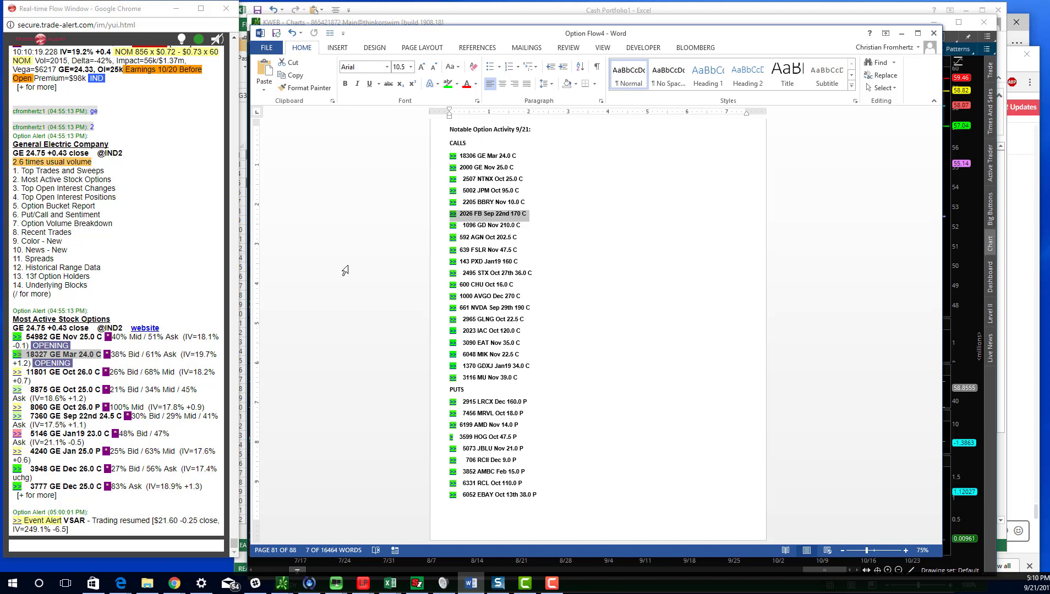
pyautogui.moveTo(552, 265)
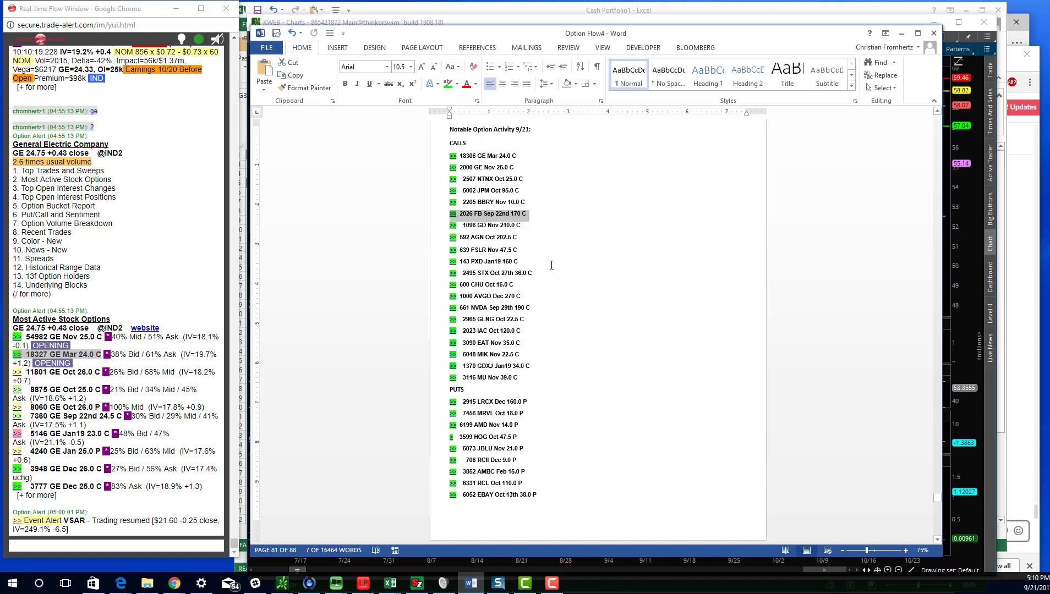
pyautogui.click(492, 261)
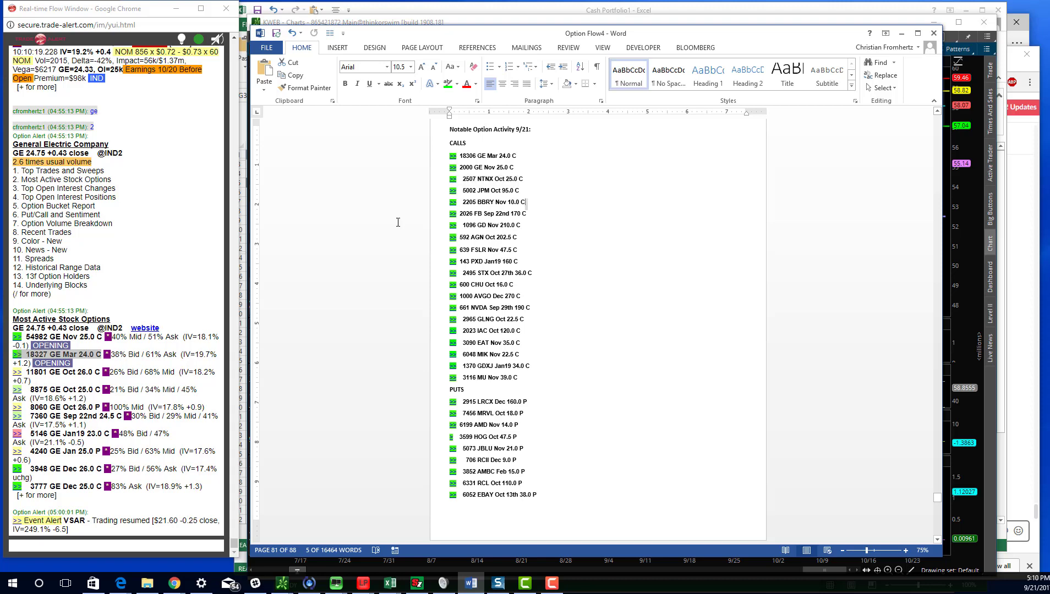
pyautogui.doubleClick(488, 214)
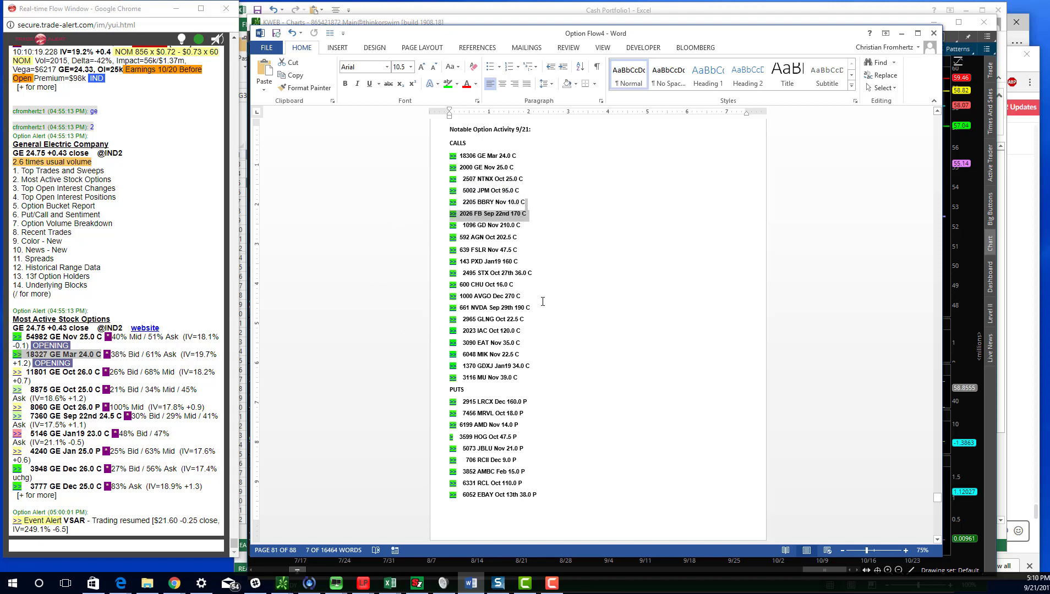